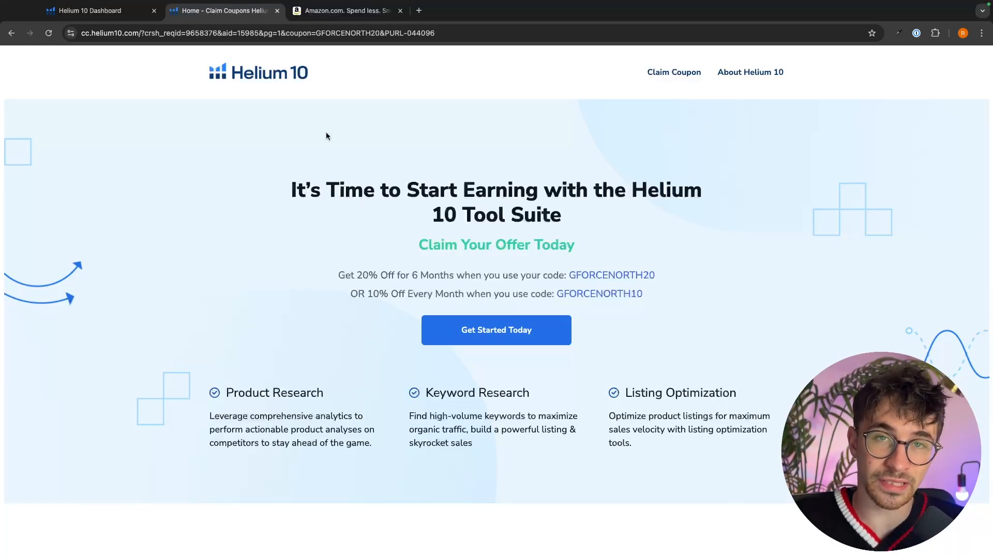
mouse_move(339, 255)
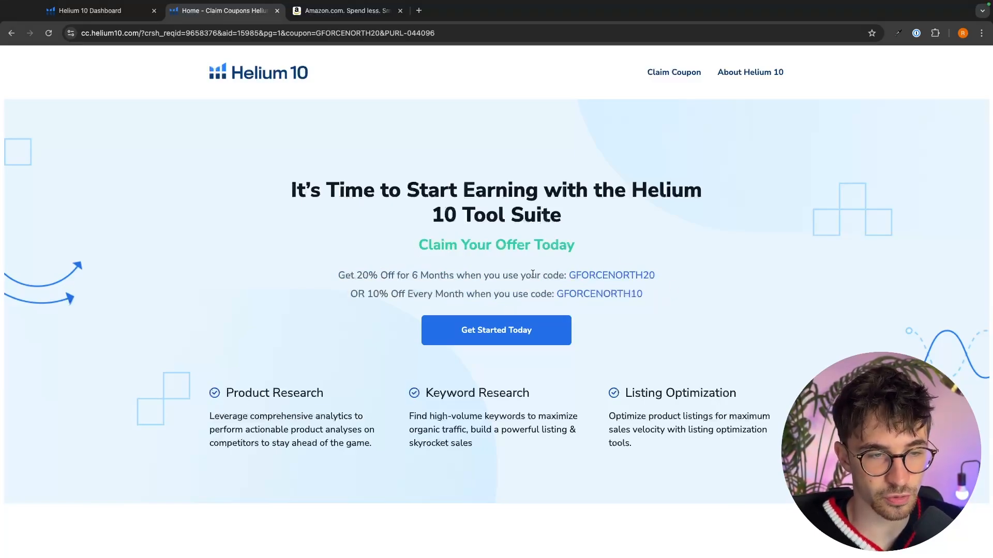
Step: Highlight the 10% off coupon code, then close the Claim Coupons page to leave the dashboard
drag(358, 275, 553, 275)
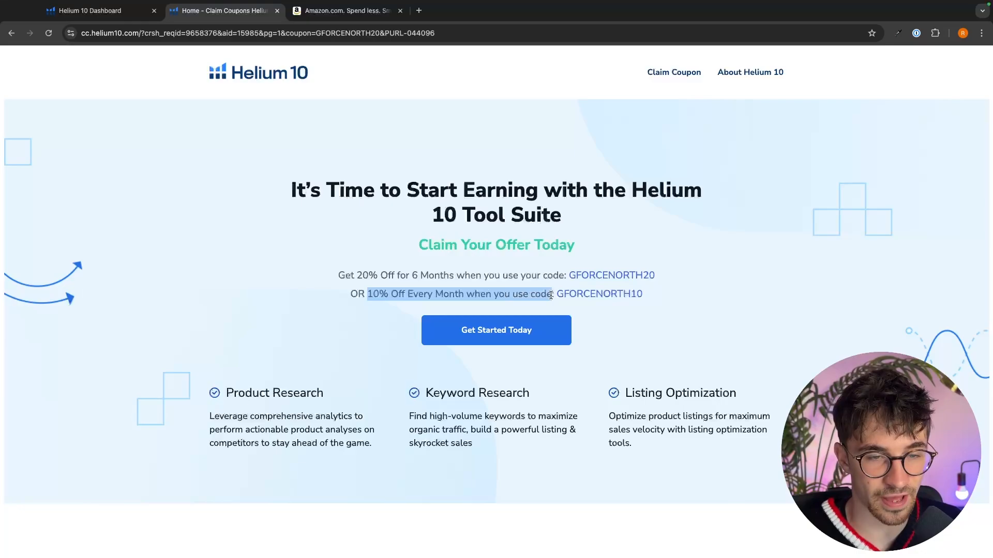
click(541, 257)
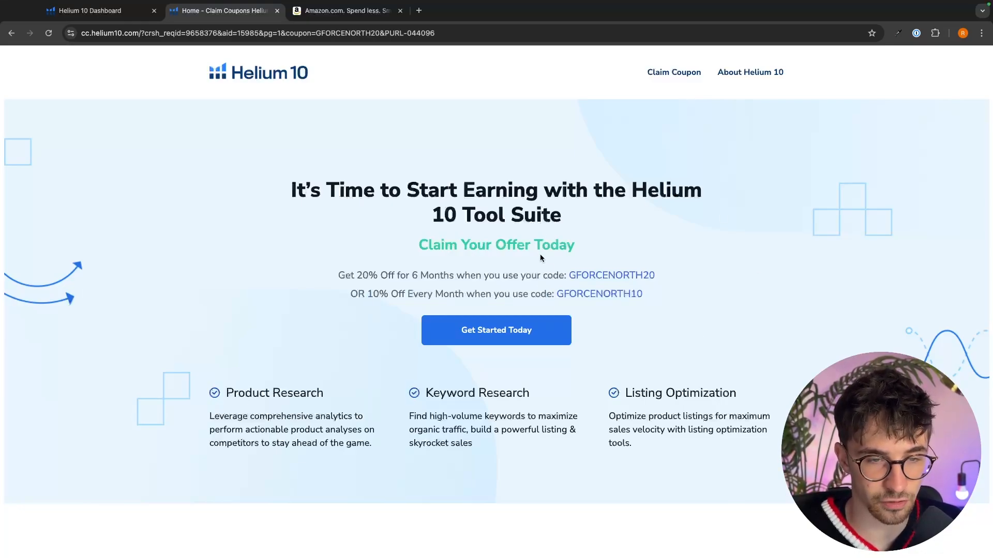
click(89, 10)
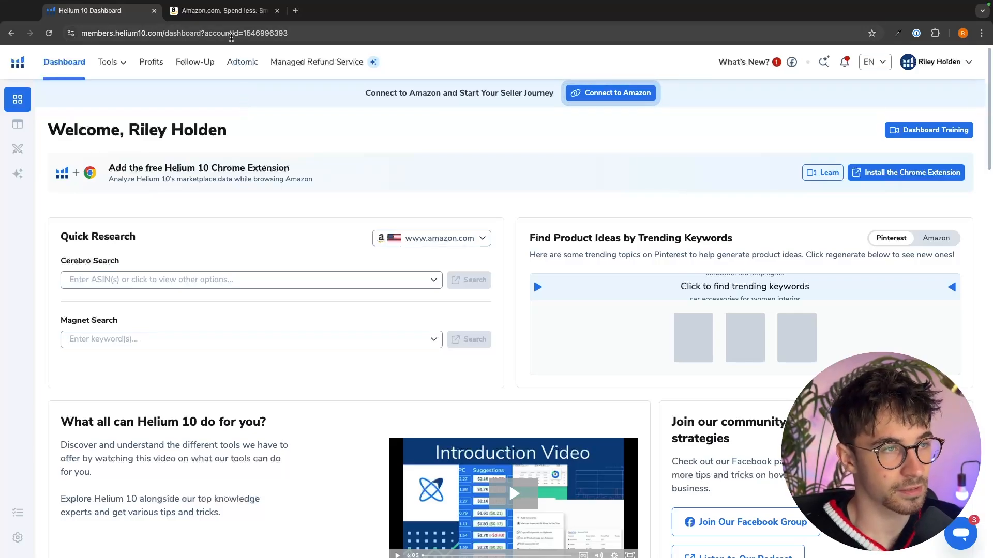
Step: Search Amazon for 'water flosser' via the suggestion and browse the competing listings
click(221, 10)
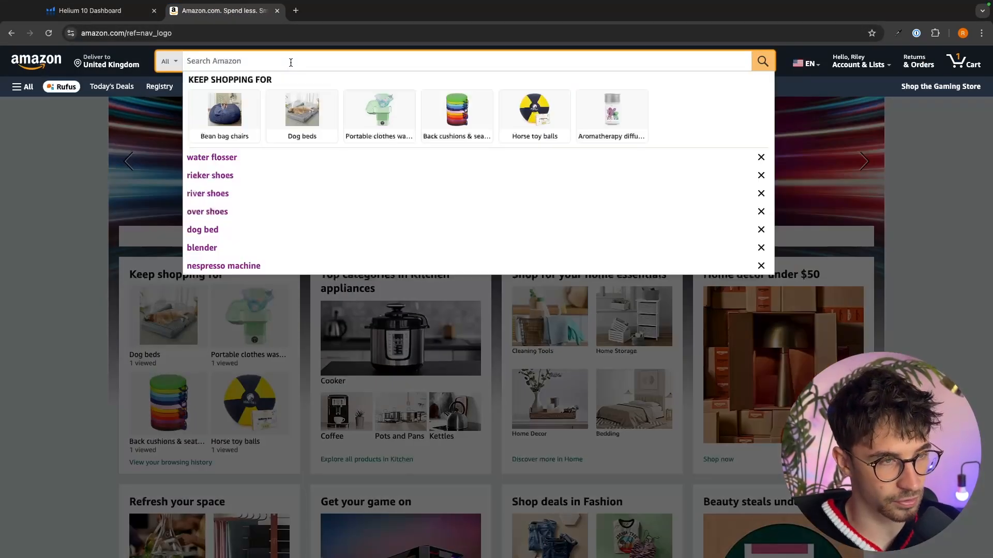
text(qater)
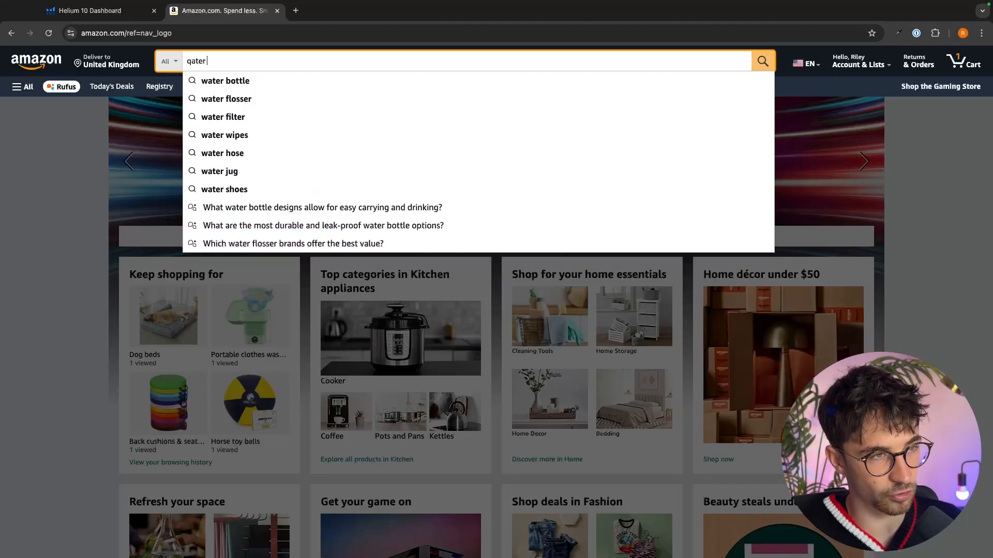
click(227, 99)
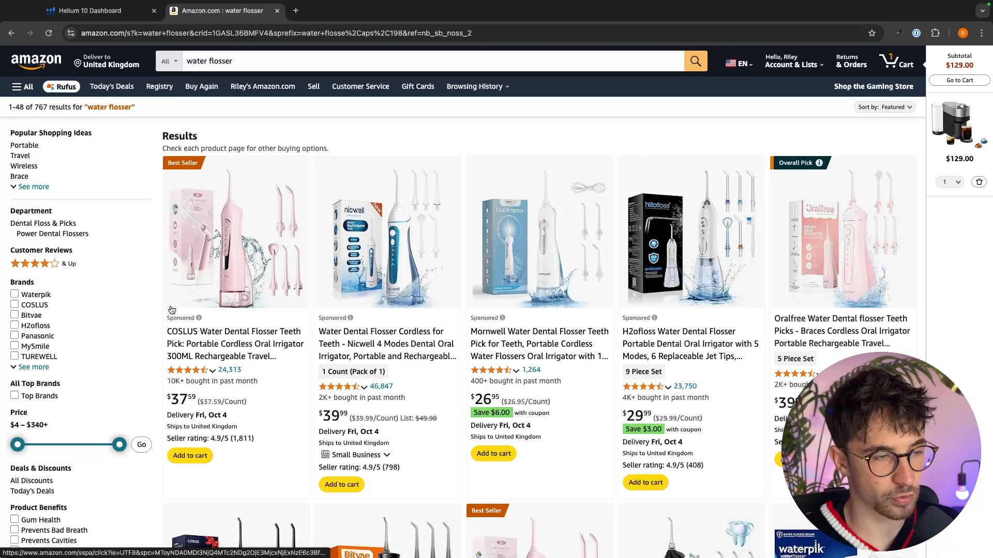
click(500, 318)
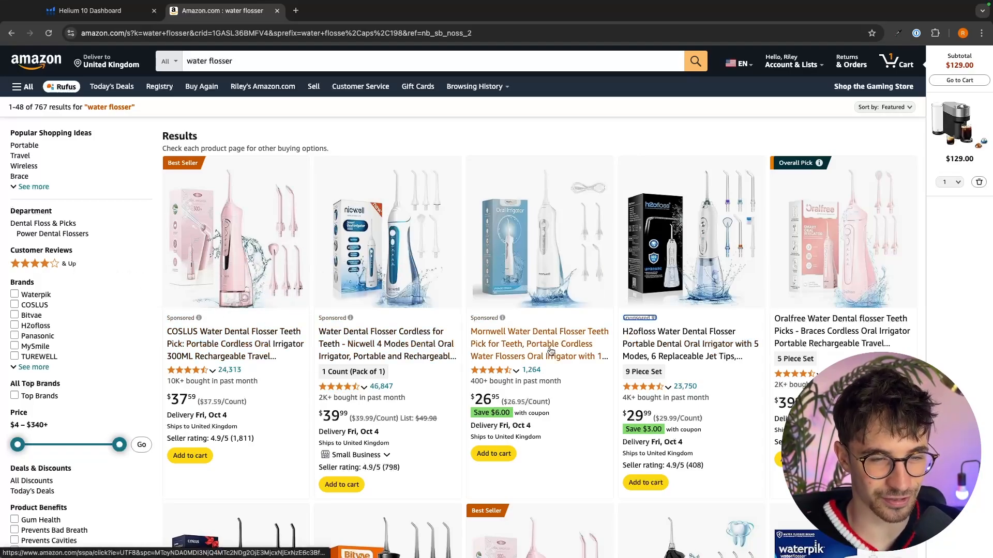
scroll(down, 3)
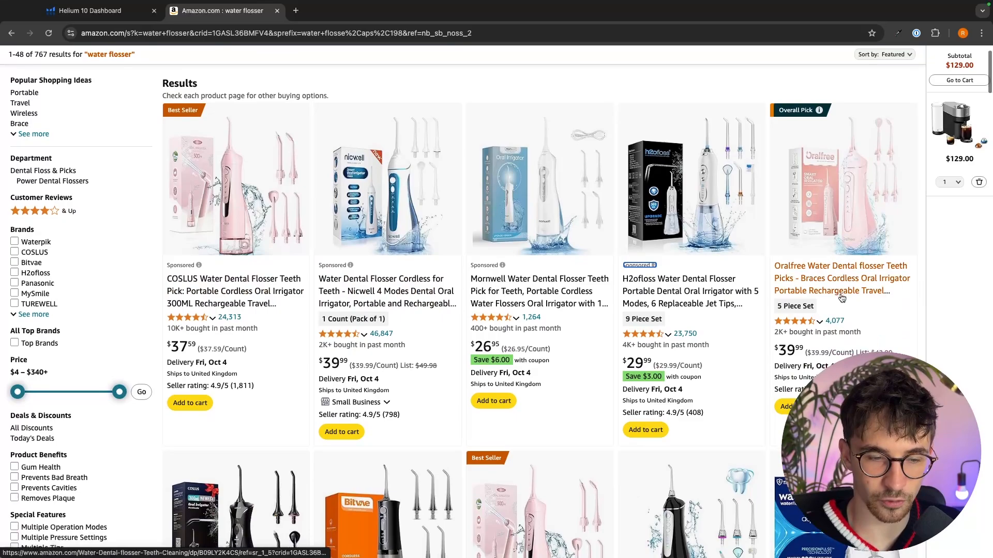
scroll(down, 3)
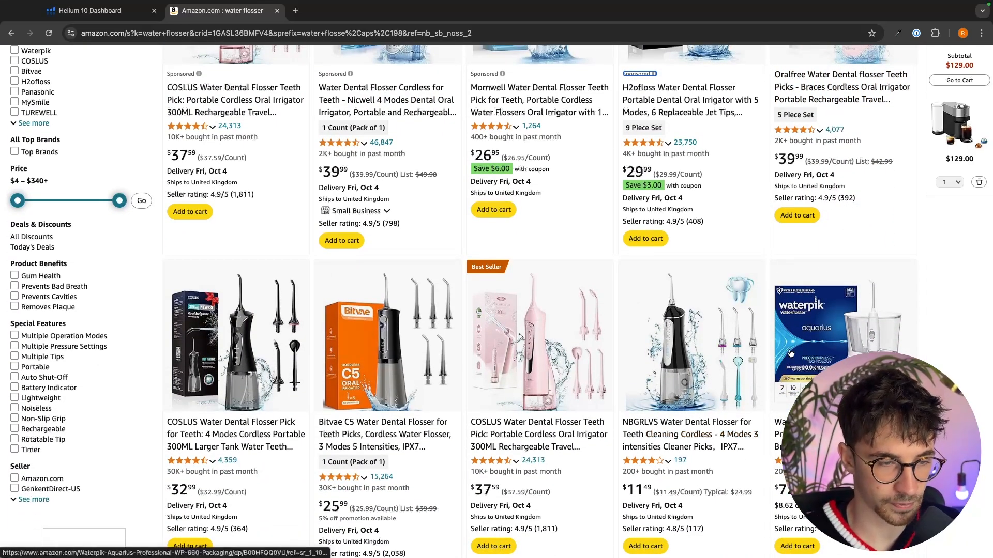
scroll(down, 3)
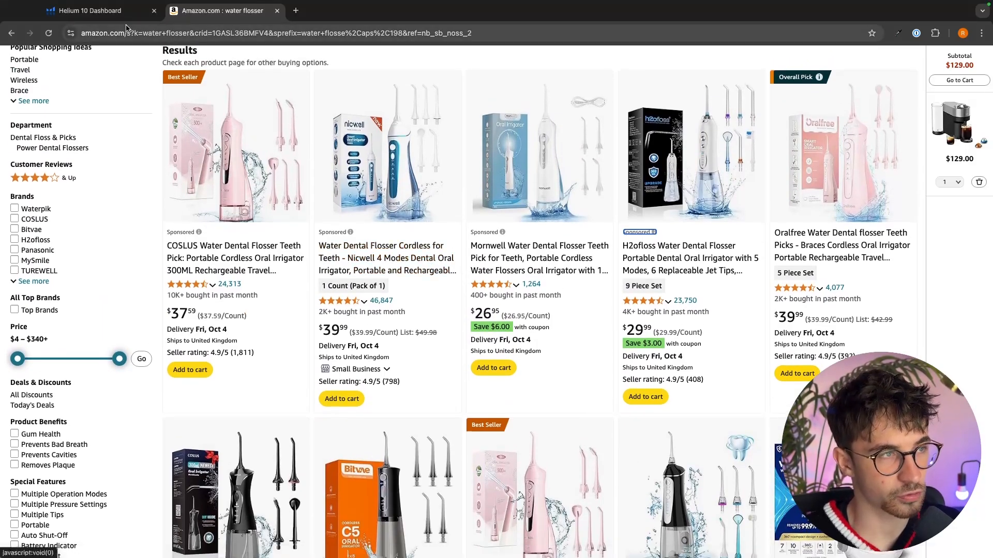
Step: Launch Cerebro from the Helium 10 Tools menu, then return to the Amazon results
click(95, 10)
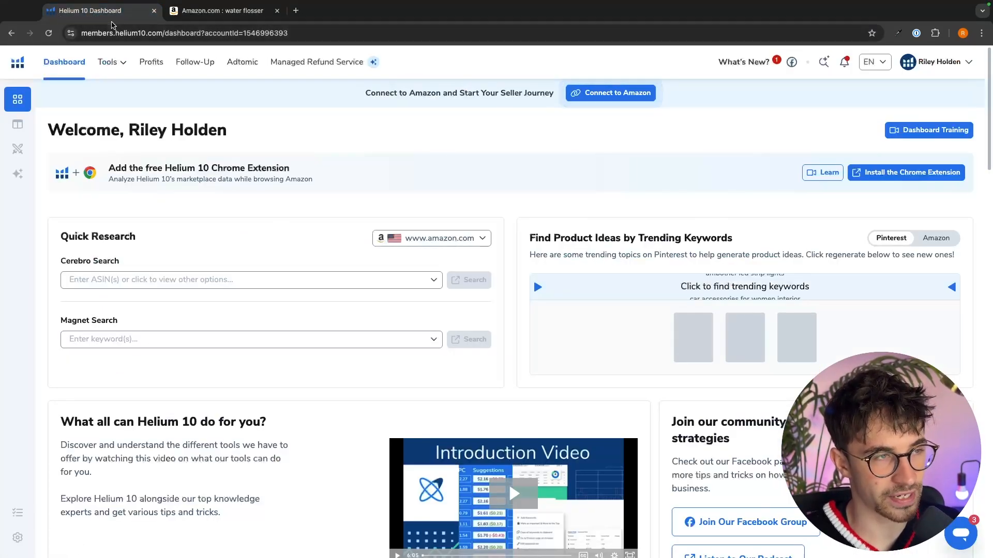
click(108, 61)
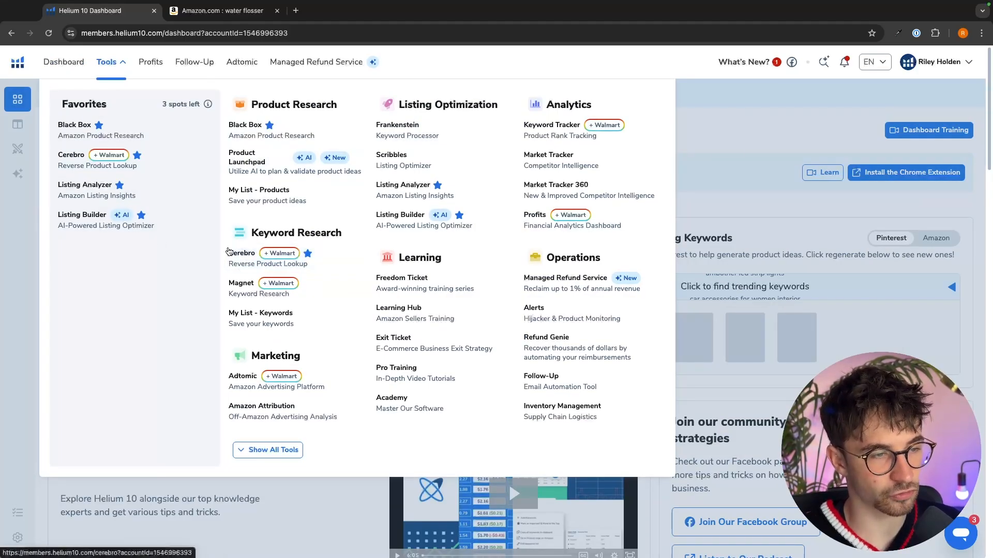
mouse_move(266, 257)
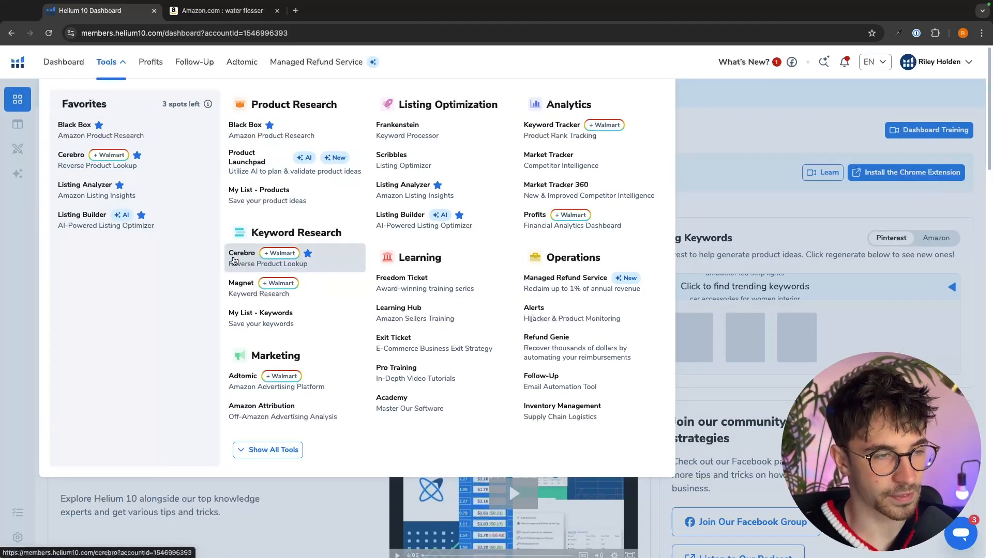
click(241, 252)
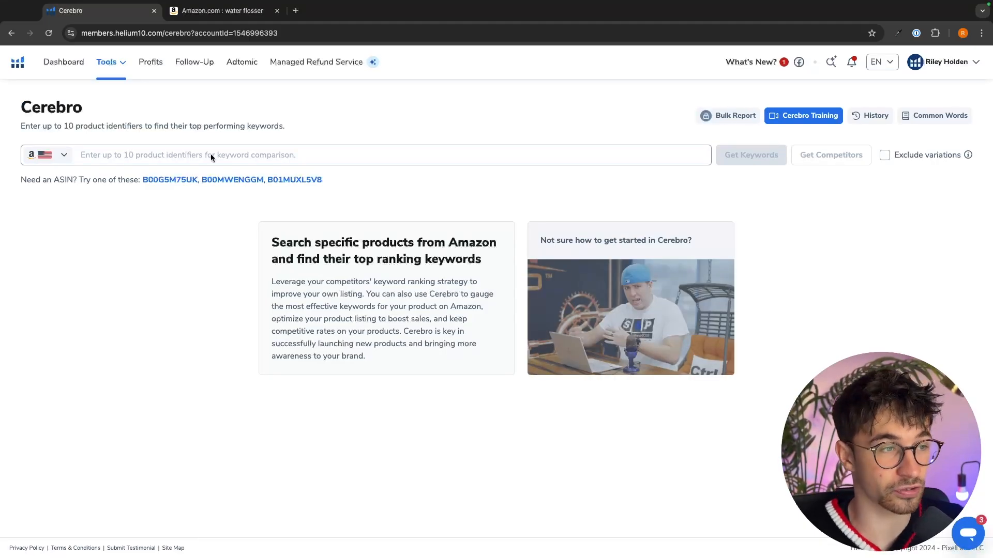
click(218, 10)
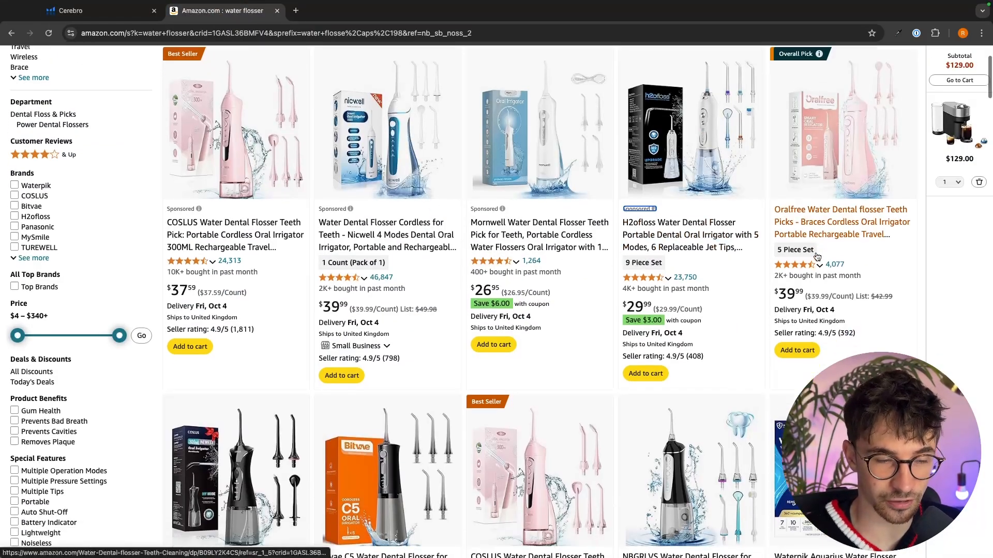
Step: Copy the Oralfree flosser's ASIN B09LY2K4CS from Product details into Cerebro's search box
scroll(down, 3)
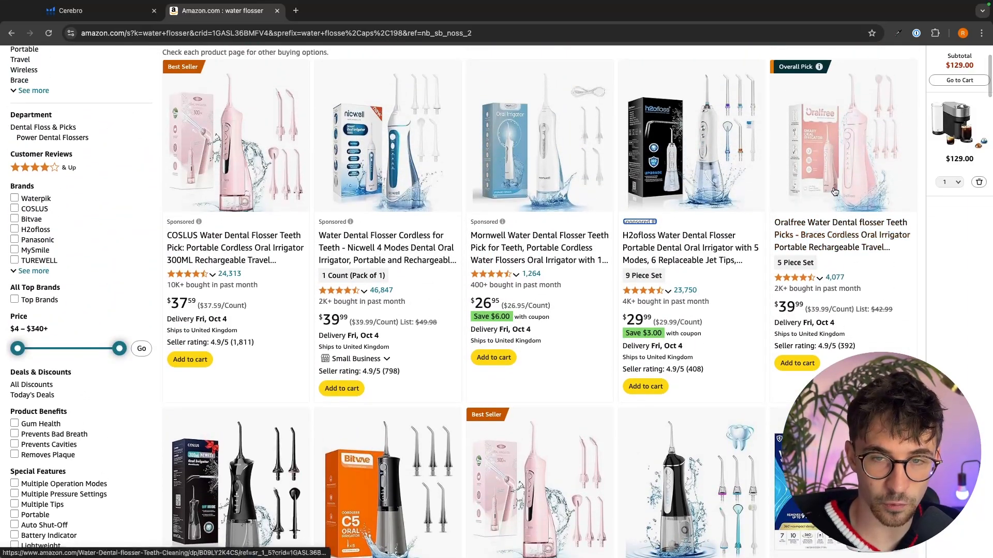
click(294, 10)
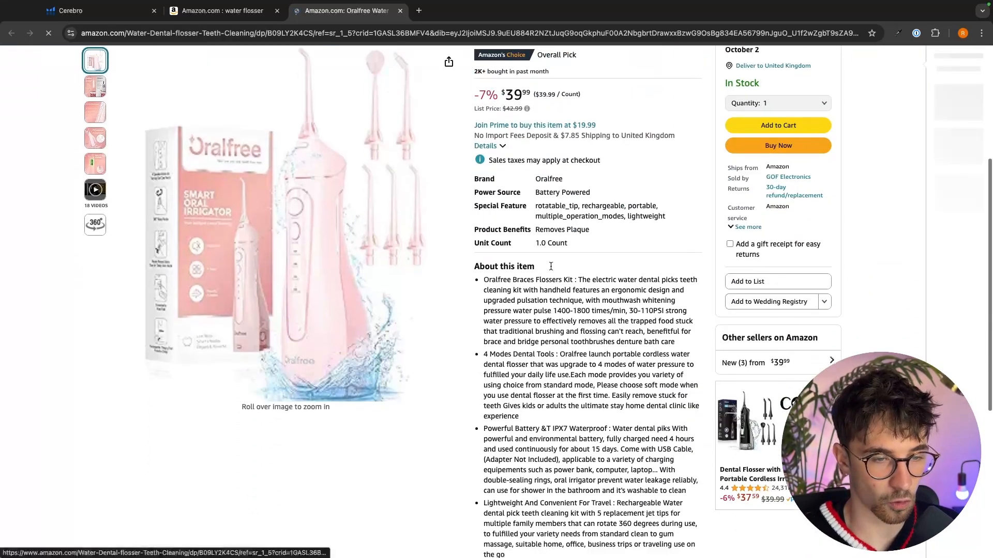
scroll(down, 3)
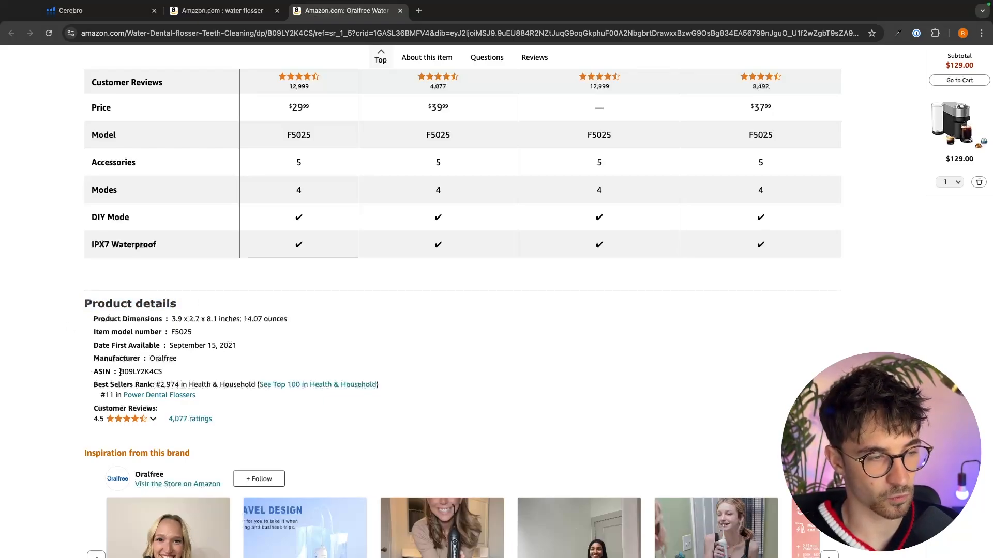
double_click(140, 372)
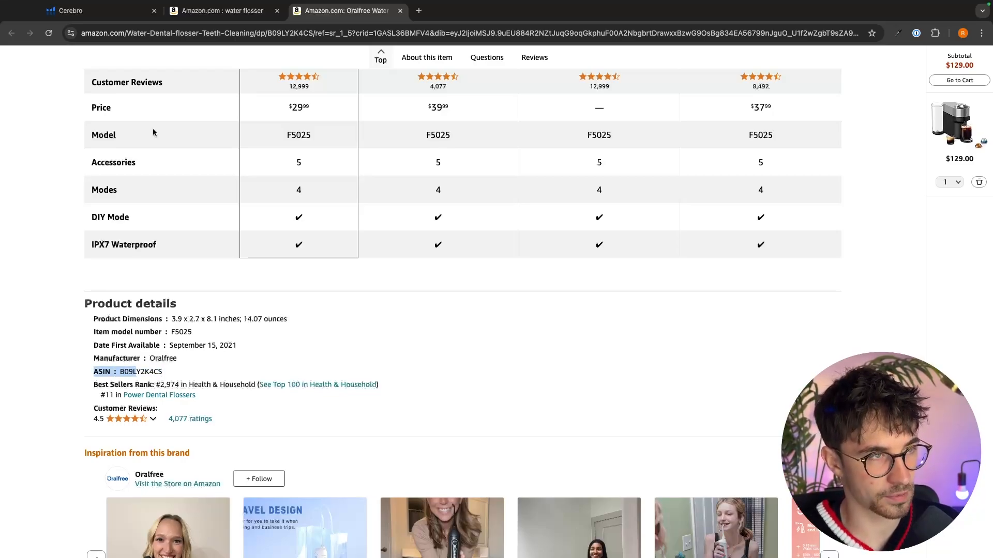
click(96, 10)
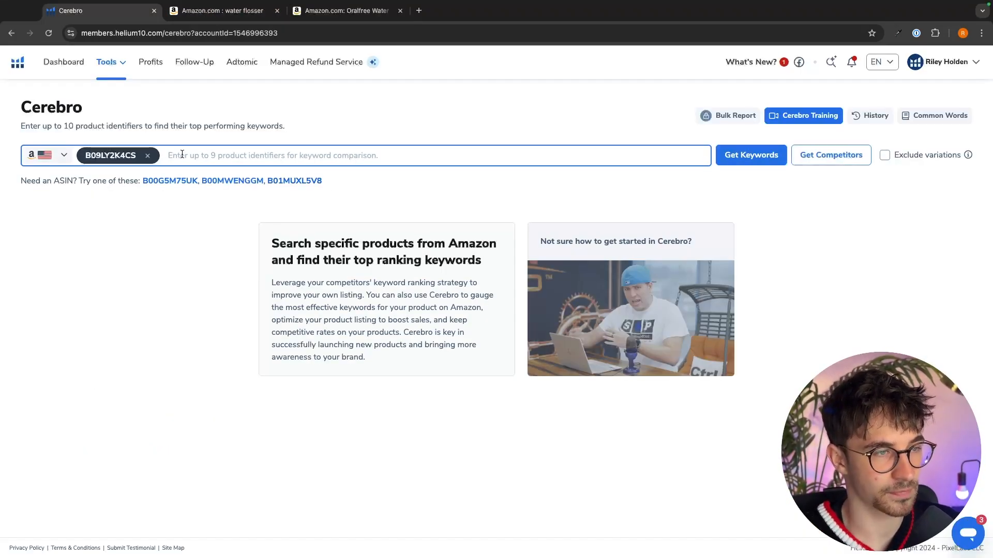
click(221, 11)
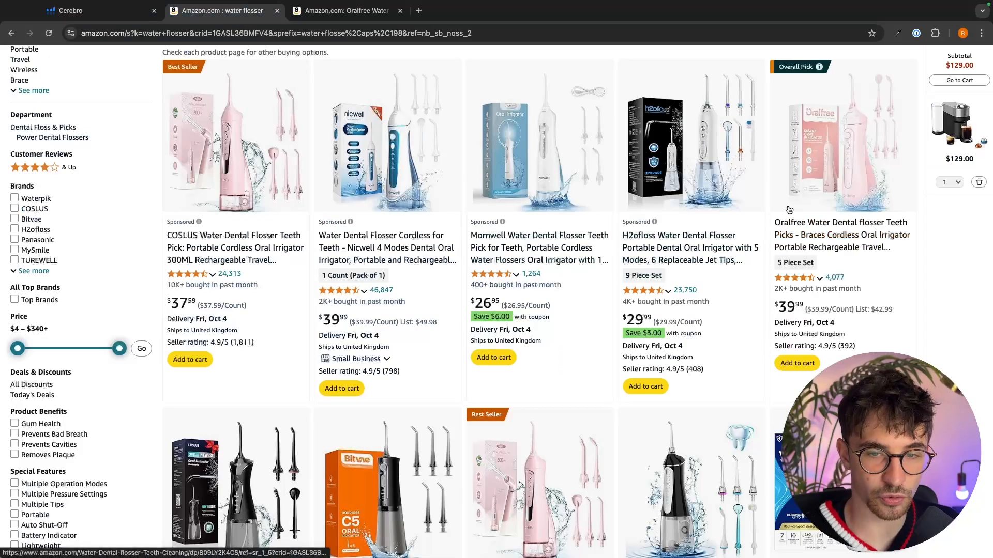
Step: Open the COSLUS flosser in a new tab and copy its ASIN from Product details
right_click(236, 227)
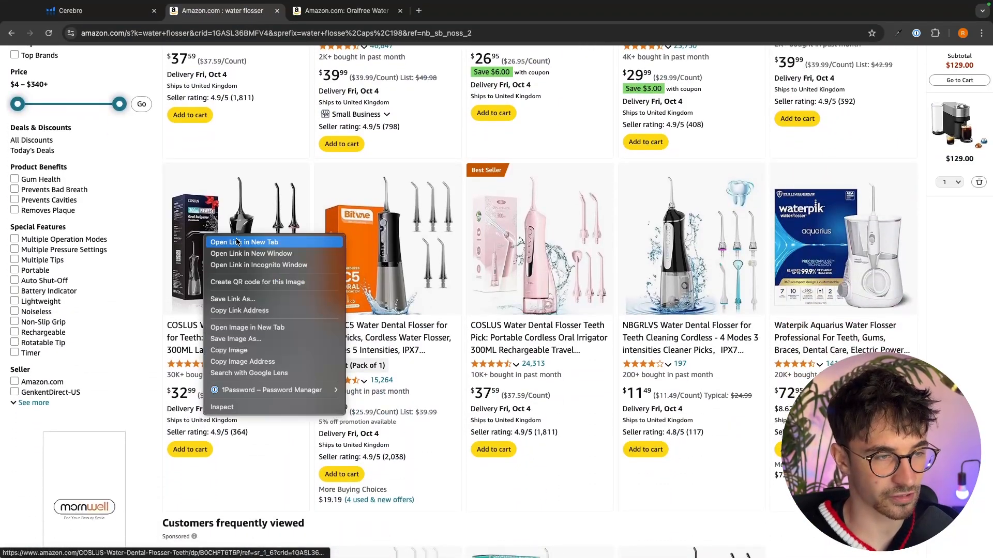
click(245, 242)
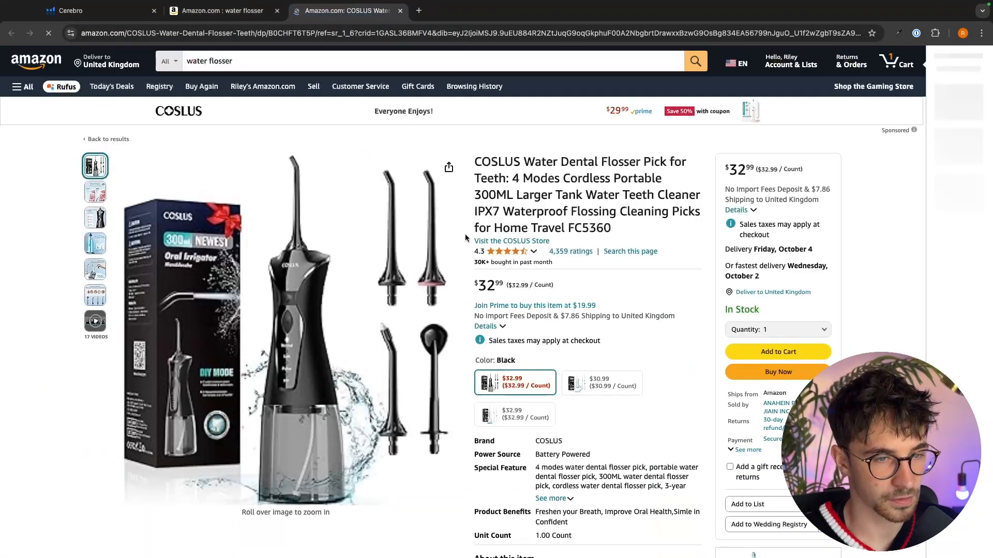
scroll(down, 3)
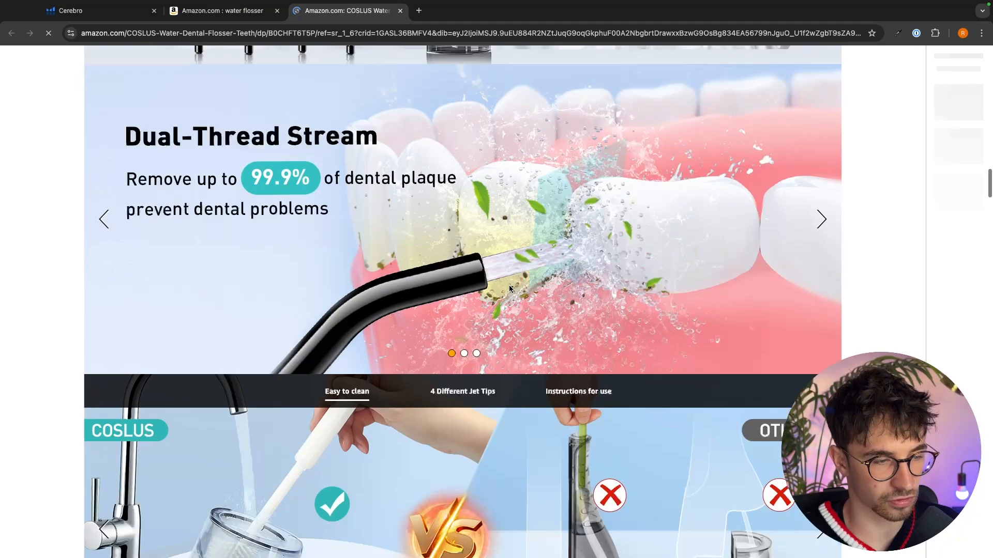
scroll(down, 3)
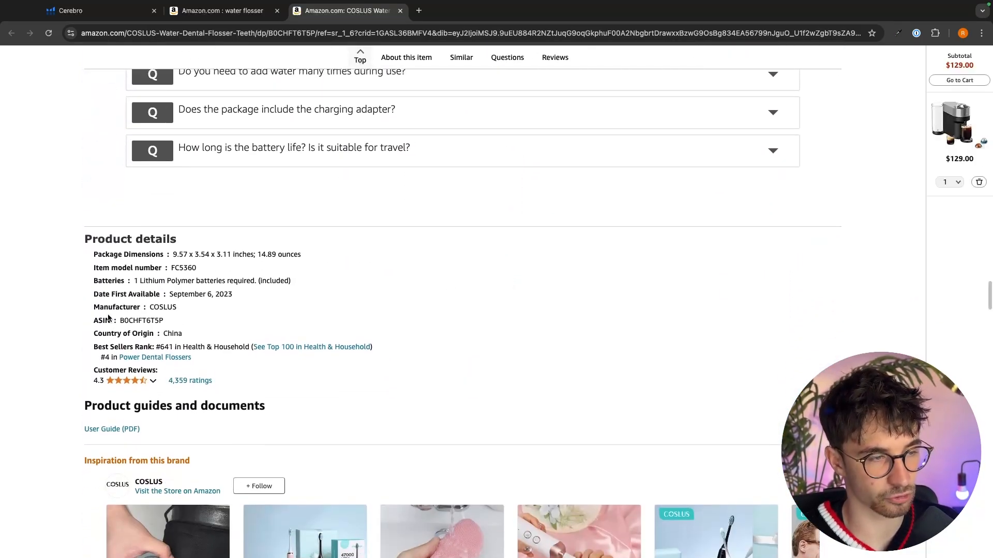
double_click(142, 321)
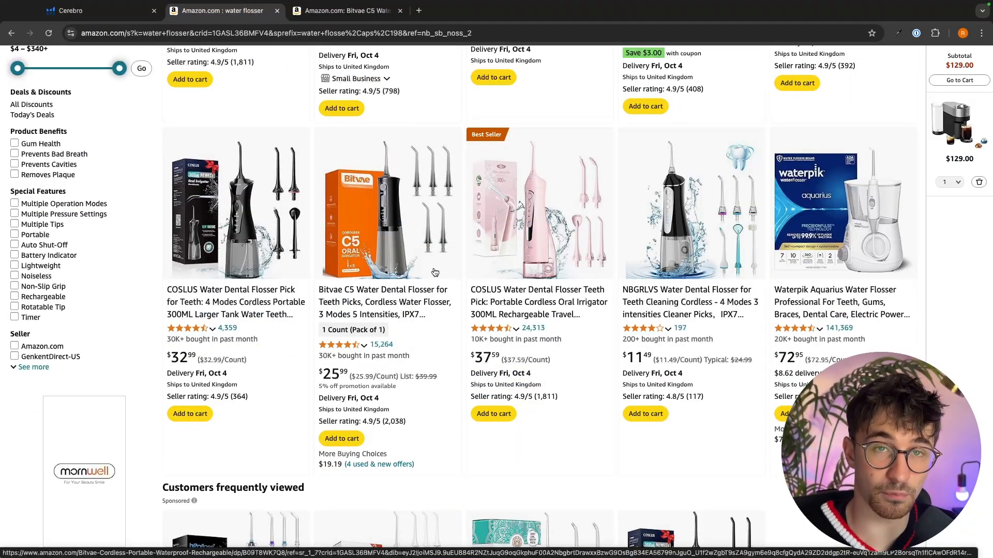
mouse_move(518, 128)
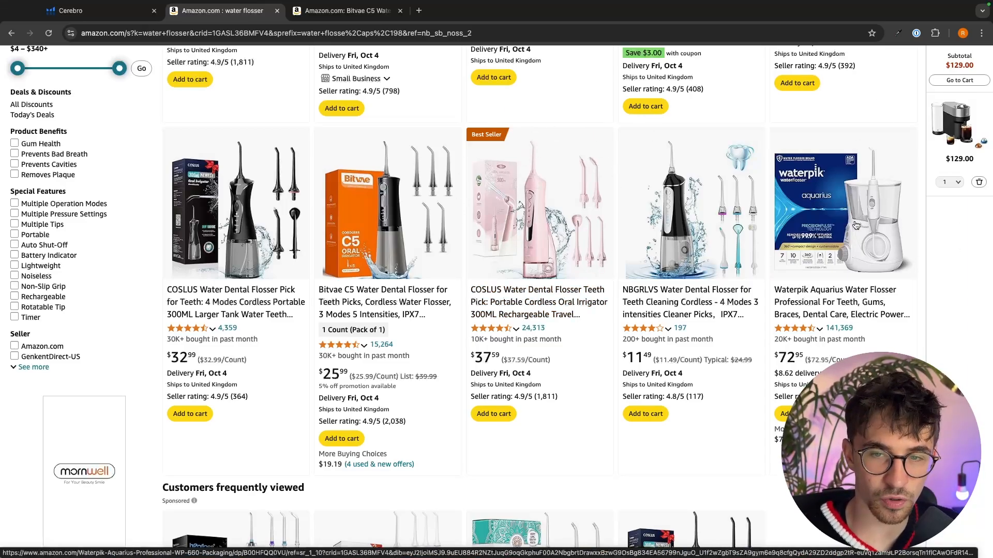
mouse_move(873, 192)
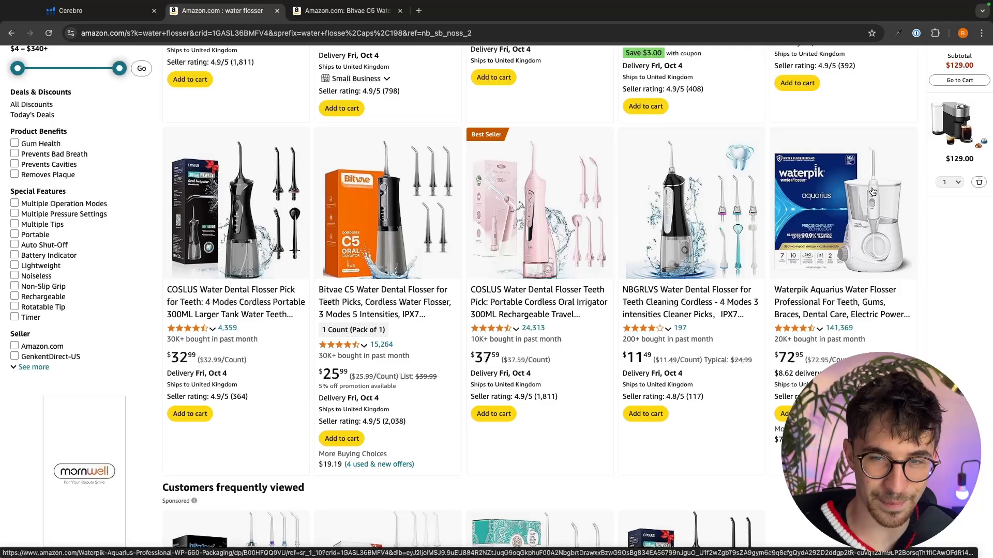
Step: Gather the remaining competitor ASINs and paste all ten into Cerebro's product list
scroll(down, 3)
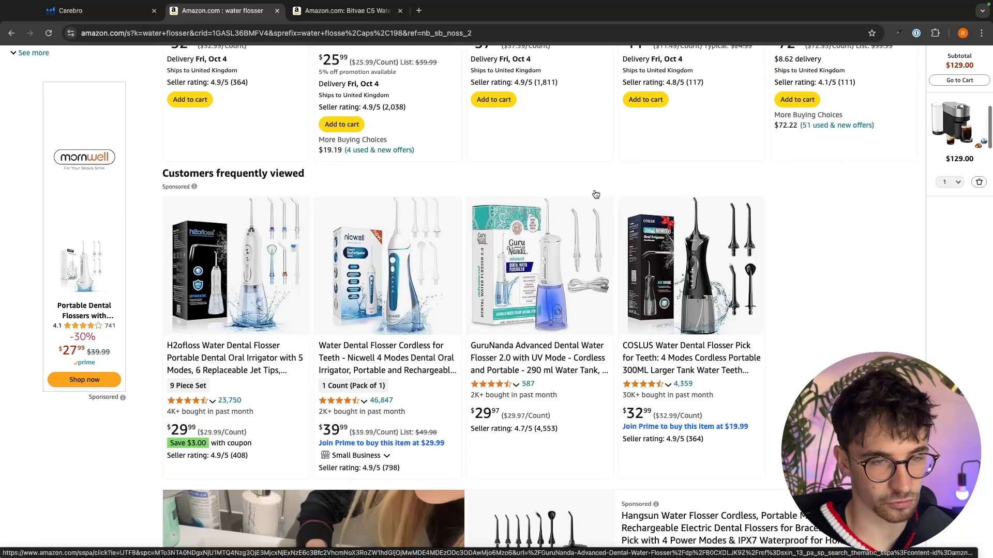
scroll(down, 3)
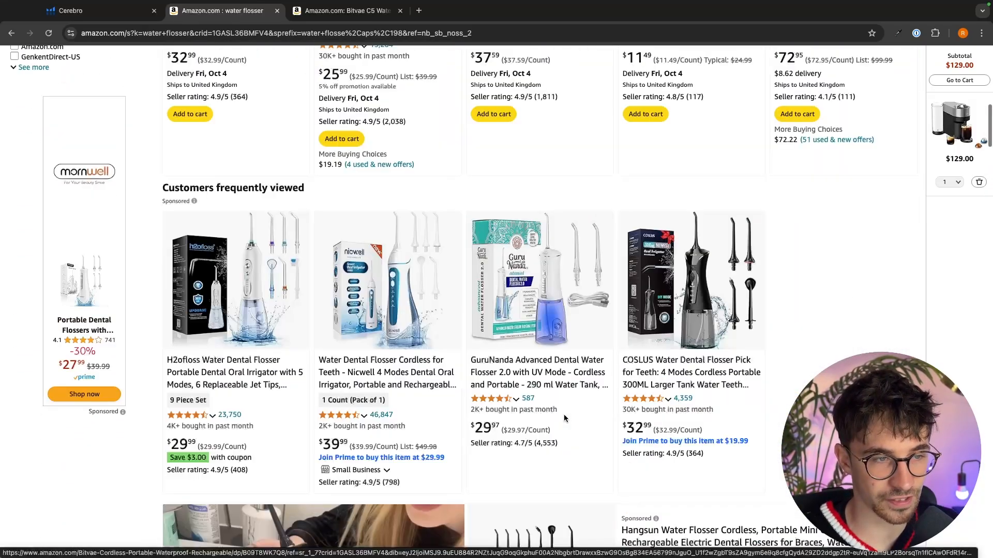
scroll(down, 3)
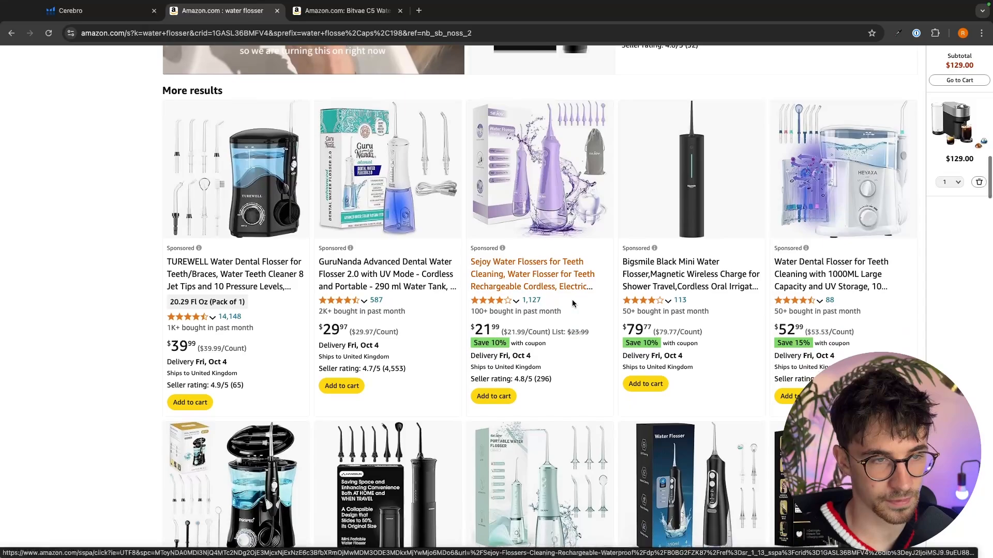
scroll(down, 3)
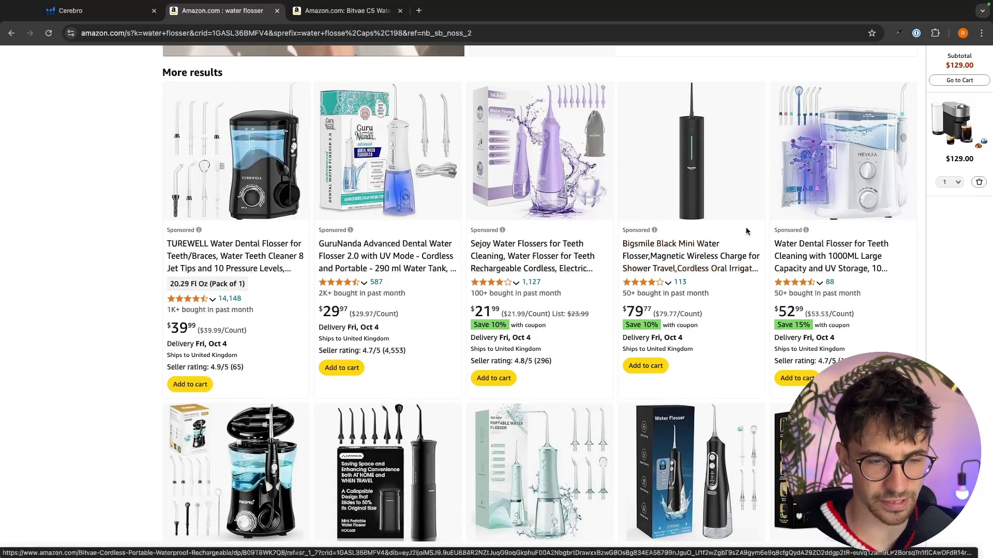
scroll(down, 3)
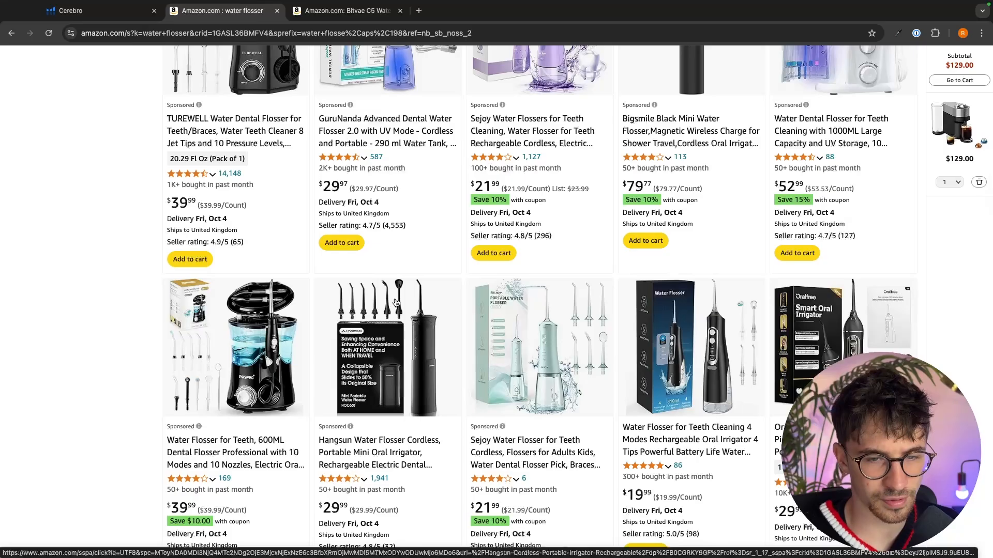
scroll(down, 3)
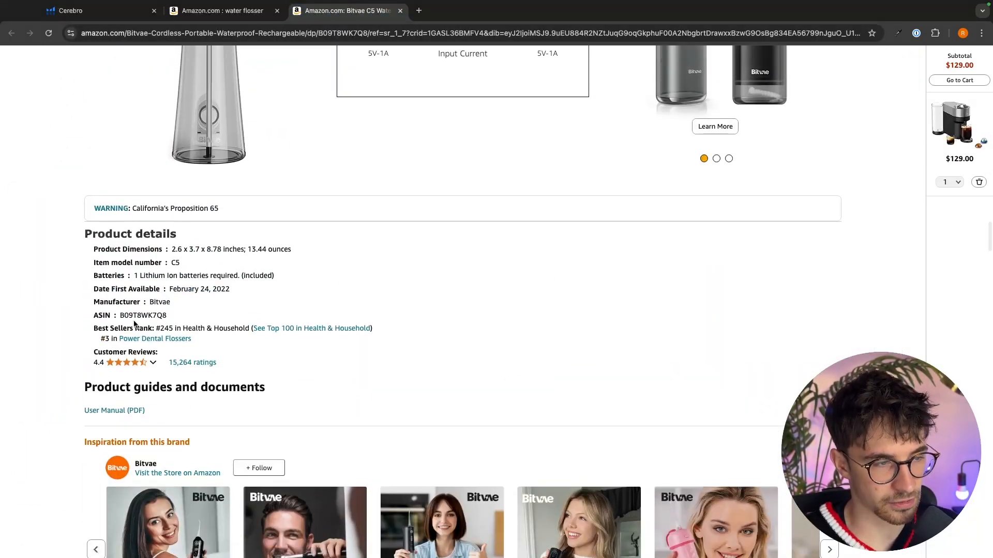
click(95, 11)
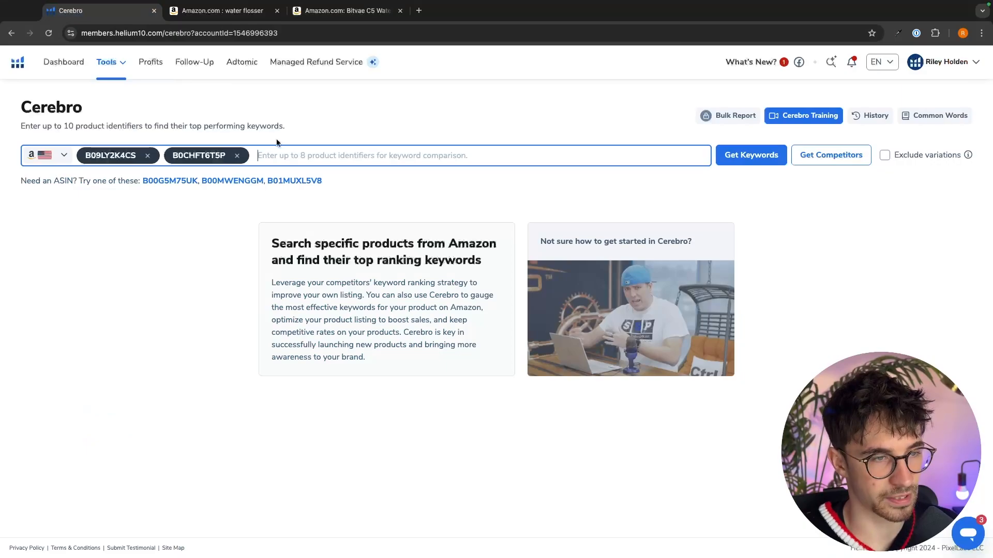
click(346, 24)
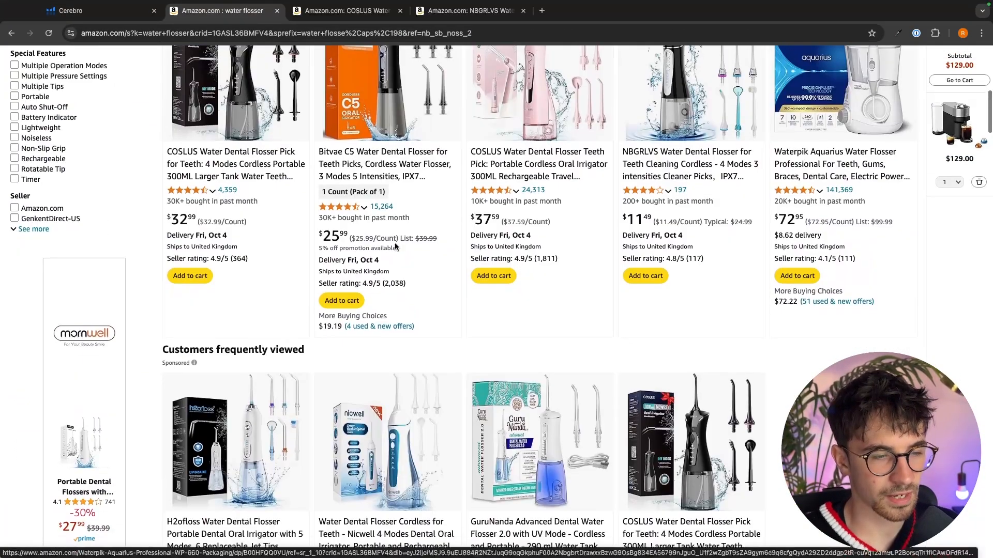
scroll(down, 3)
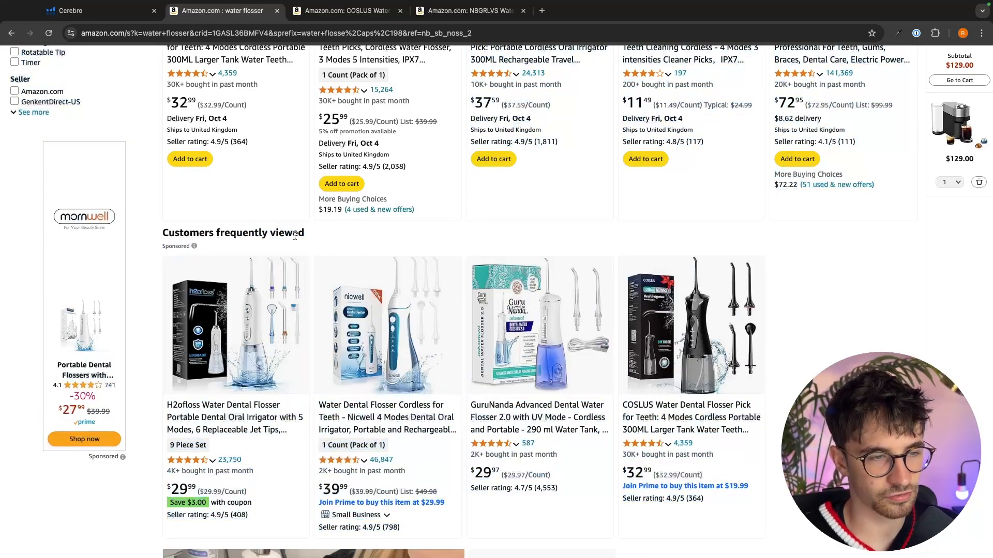
scroll(down, 3)
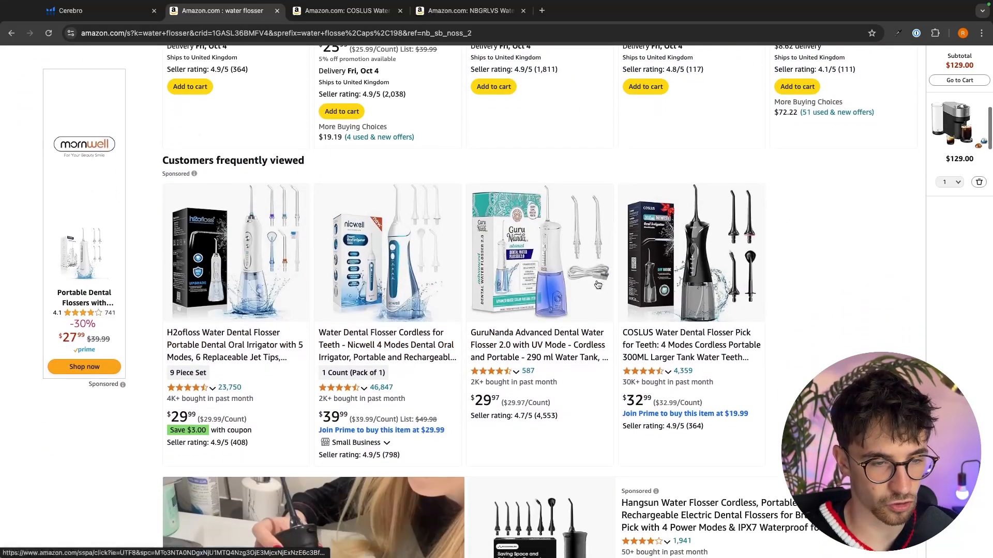
scroll(down, 3)
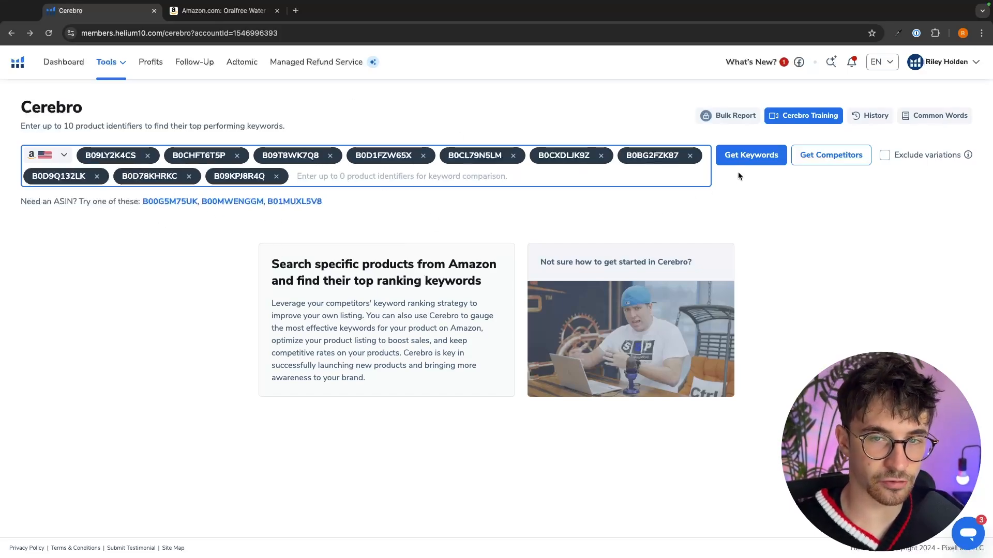
Step: Run Get Keywords for the ten products, loading 12,856 total keywords, and review the results
click(751, 155)
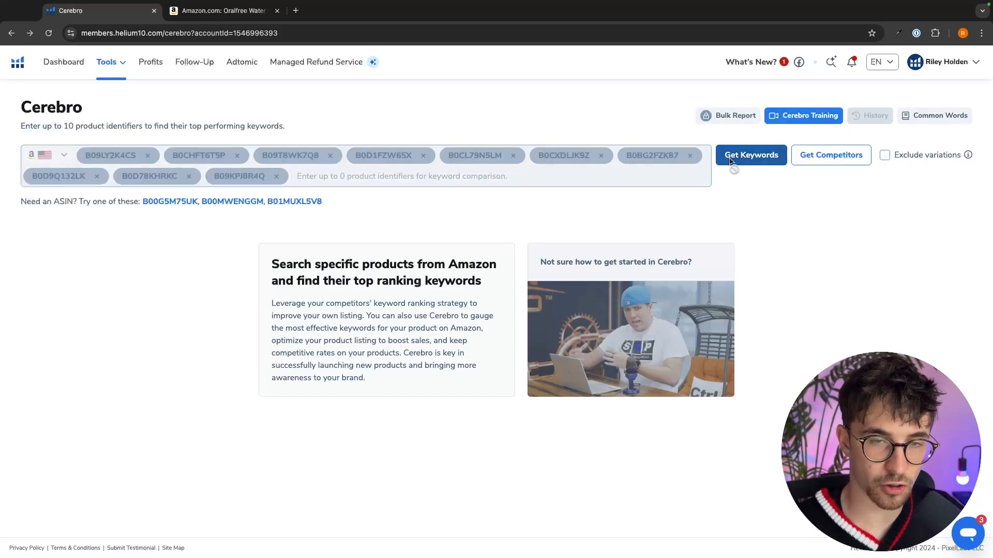
click(751, 155)
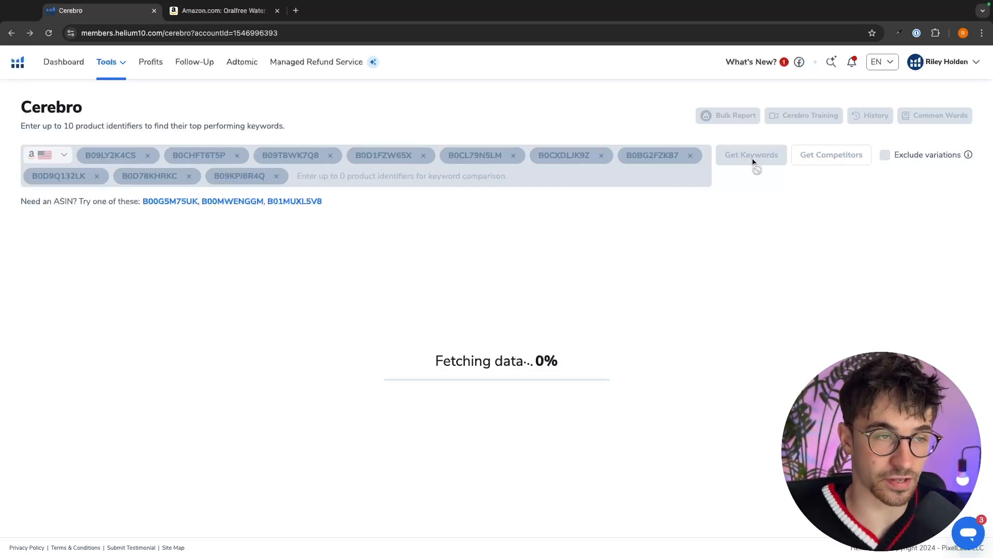
mouse_move(490, 267)
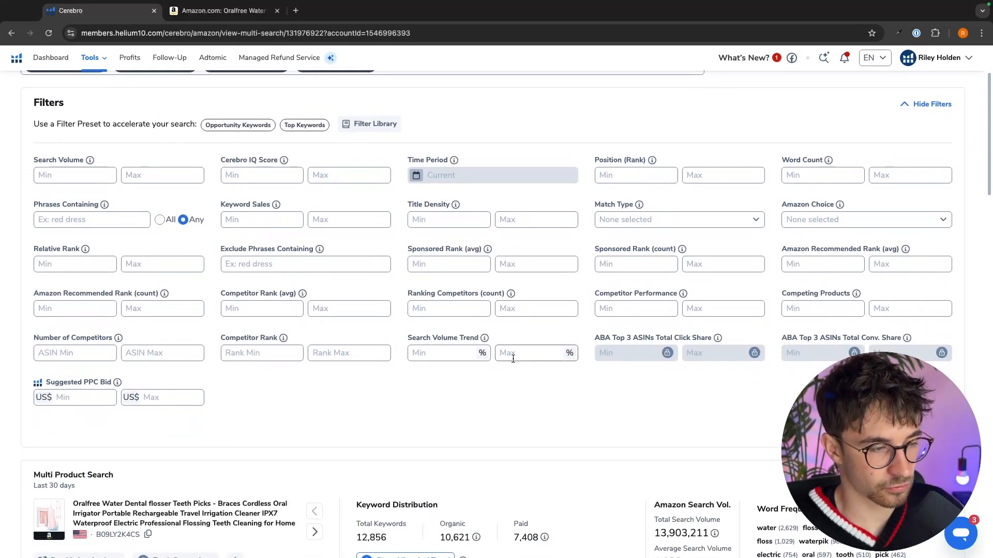
scroll(down, 3)
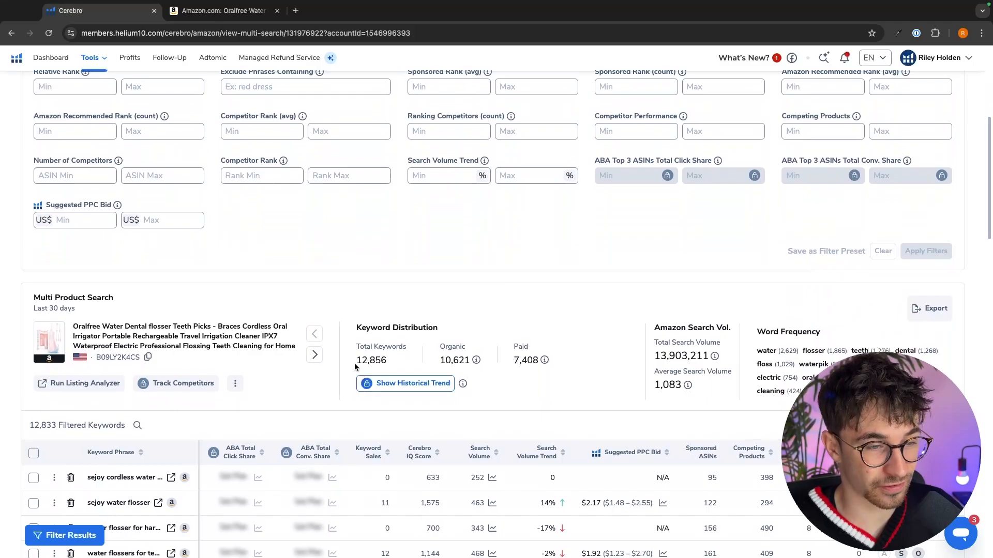
scroll(down, 3)
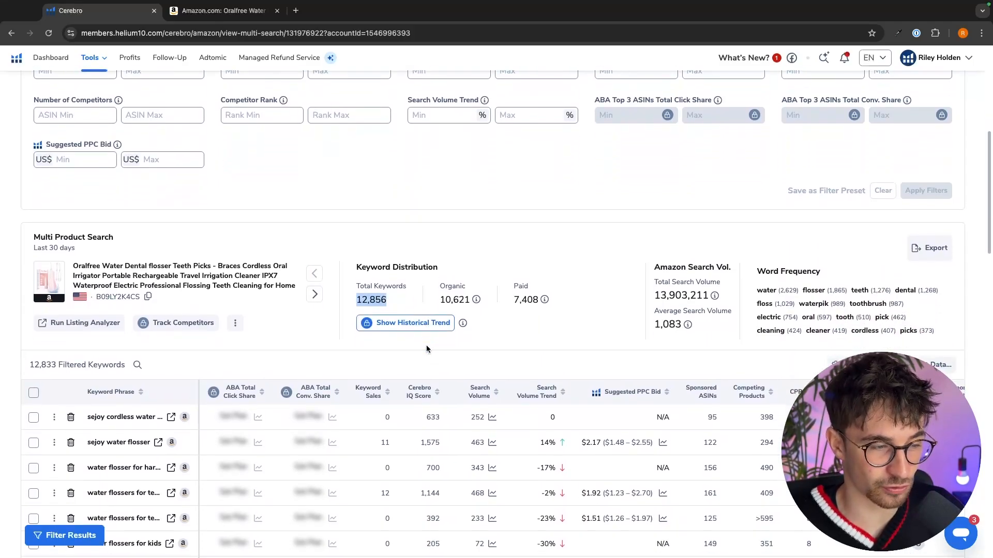
scroll(down, 3)
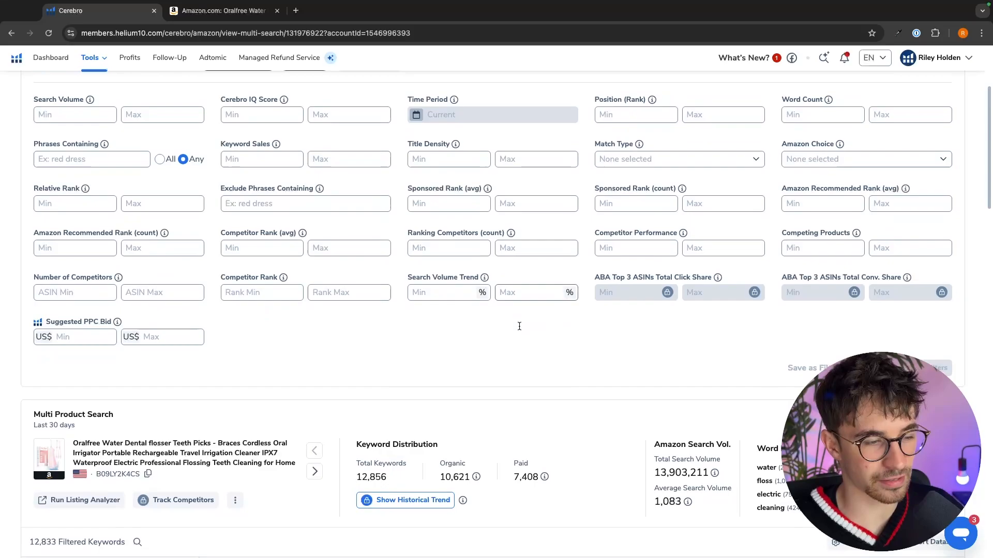
Step: Set Cerebro filters for minimum search volume 100 and minimum keyword sales 8
scroll(down, 3)
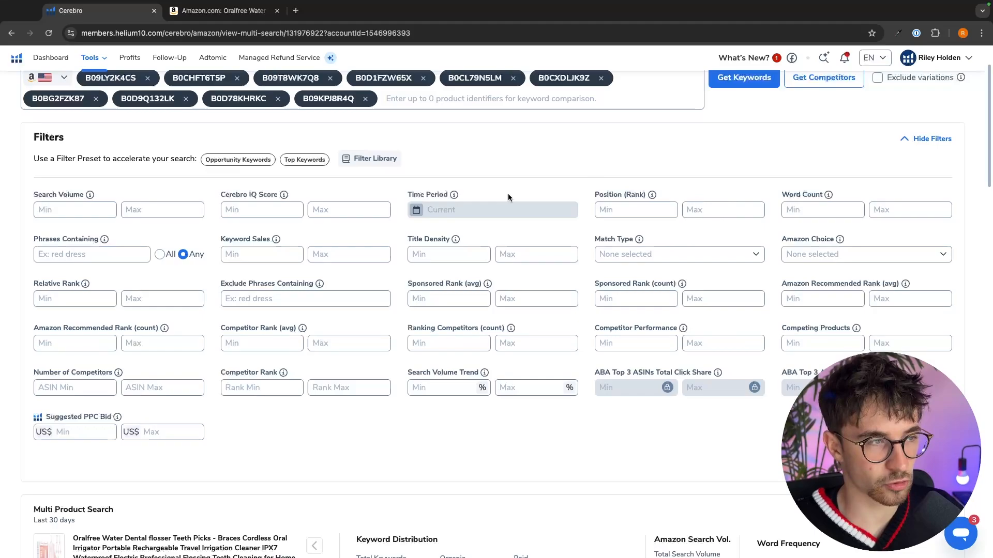
mouse_move(238, 229)
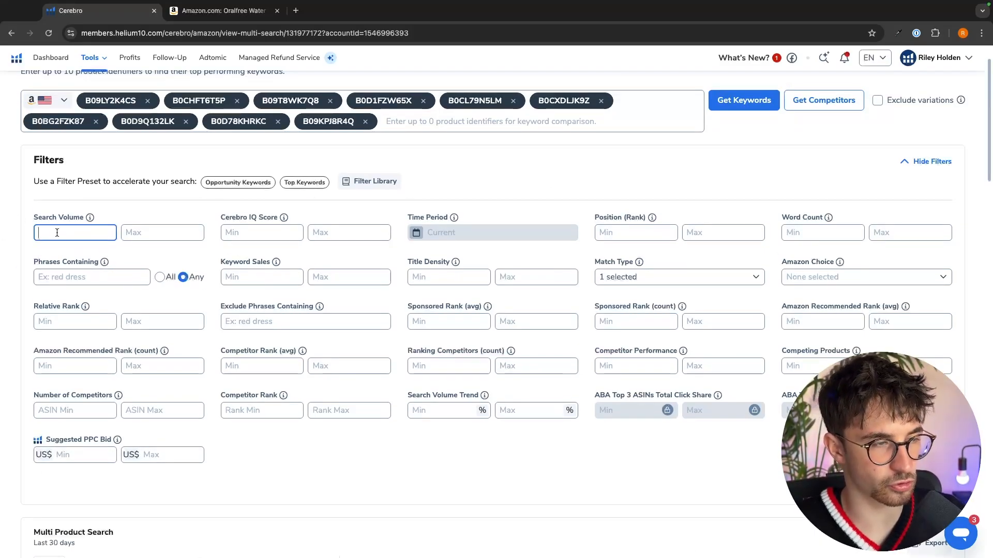
text(100)
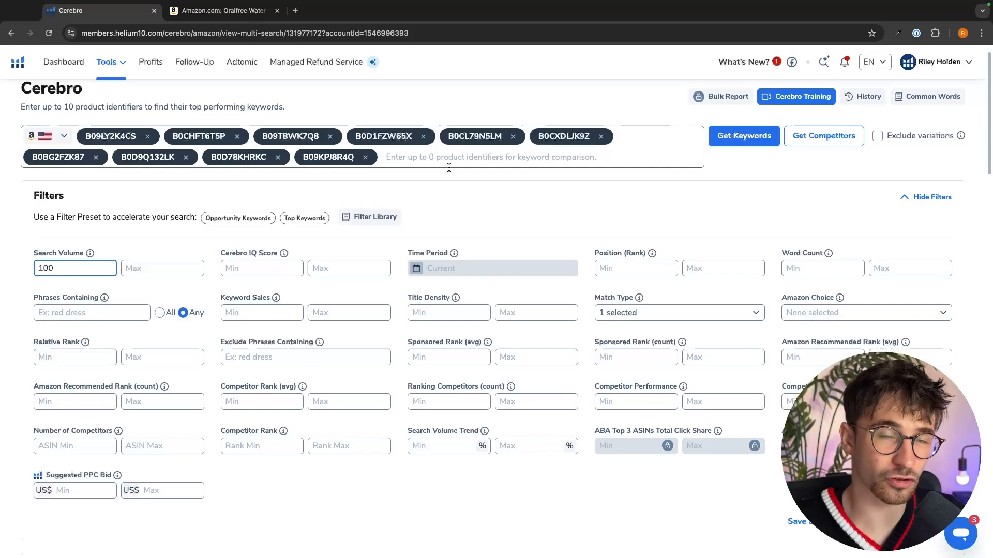
mouse_move(517, 223)
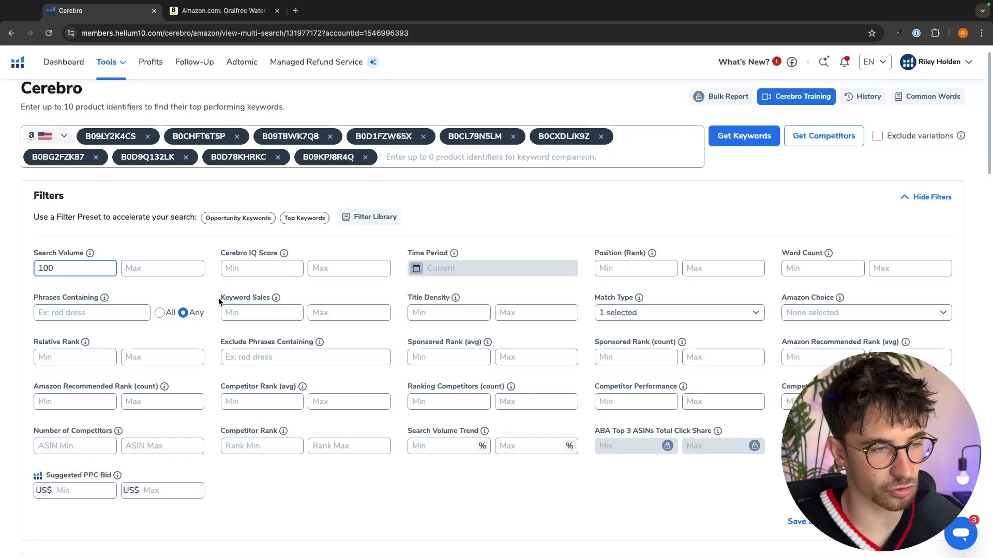
click(262, 312)
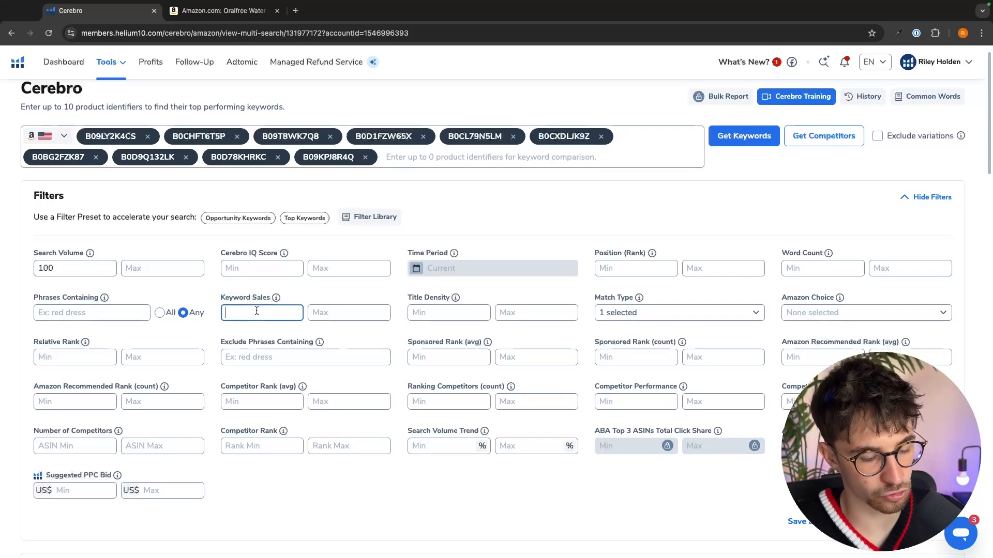
text(8)
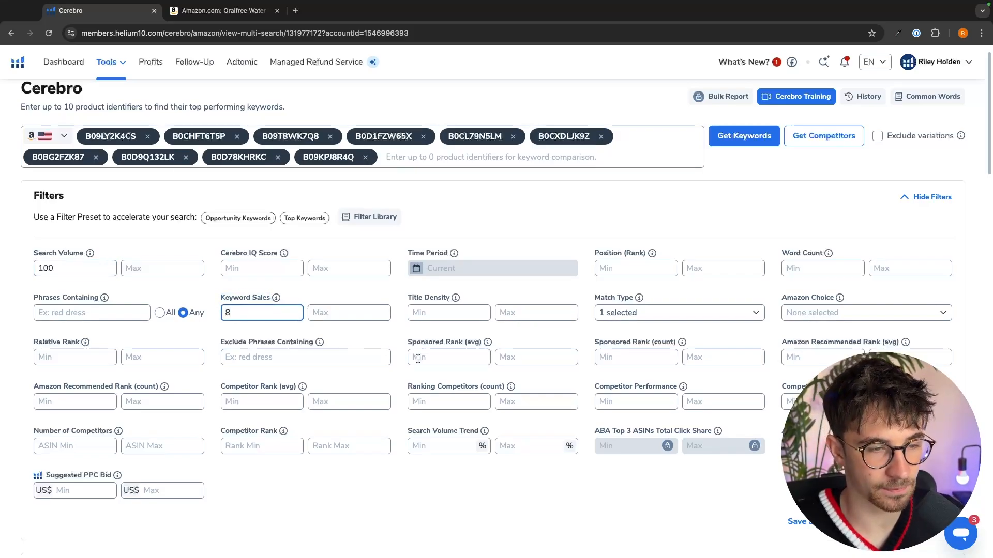
click(743, 135)
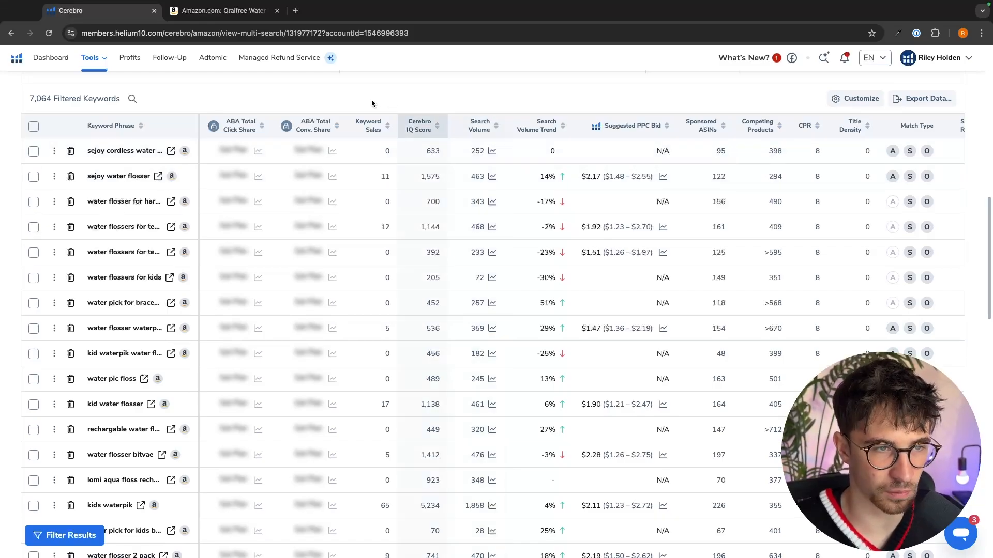
mouse_move(377, 136)
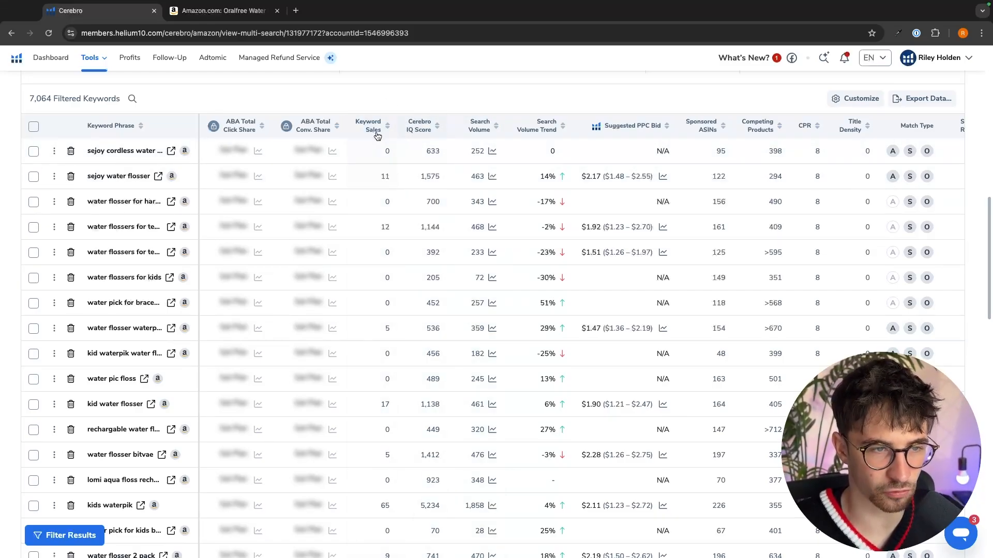
mouse_move(405, 425)
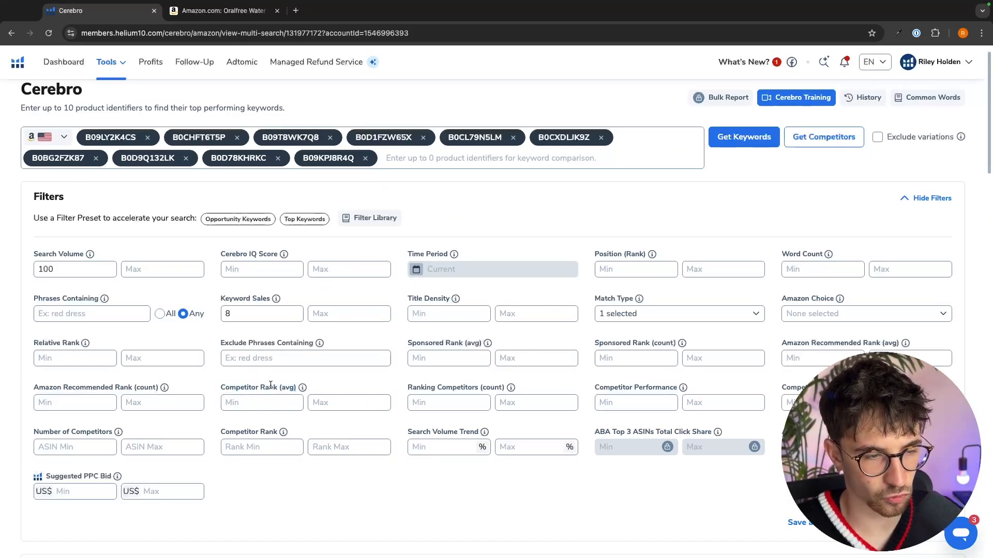
Step: Limit average competitor rank to between 1 and 25
click(261, 403)
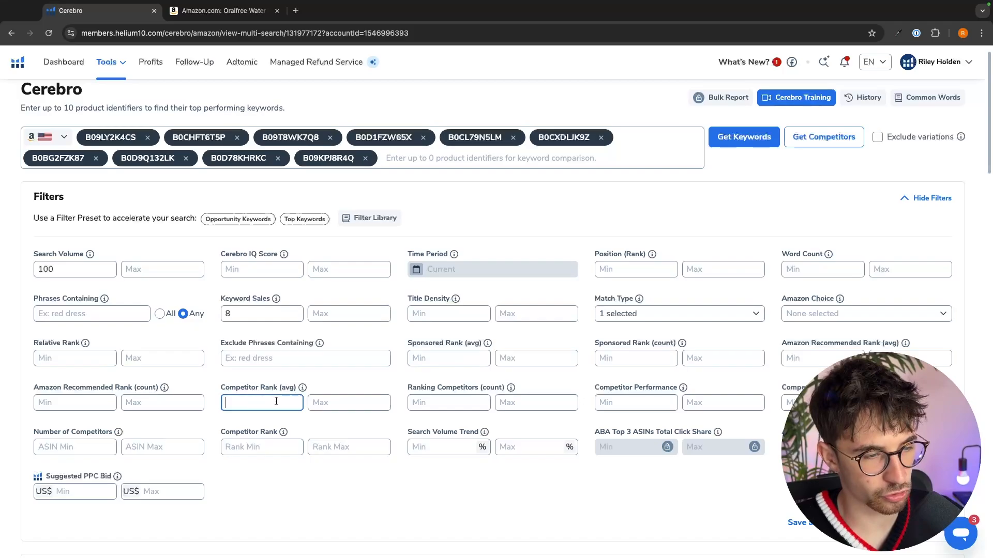
text(25)
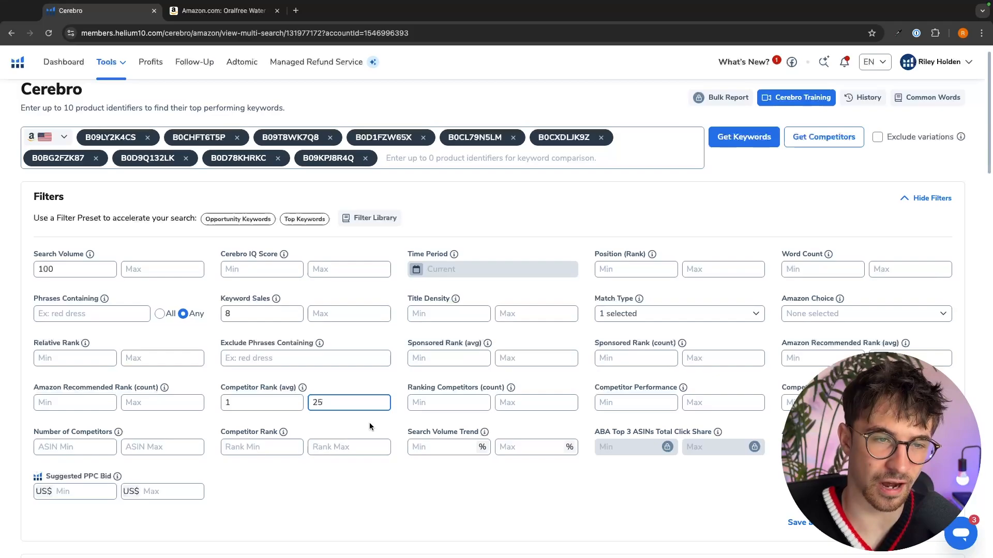
scroll(down, 3)
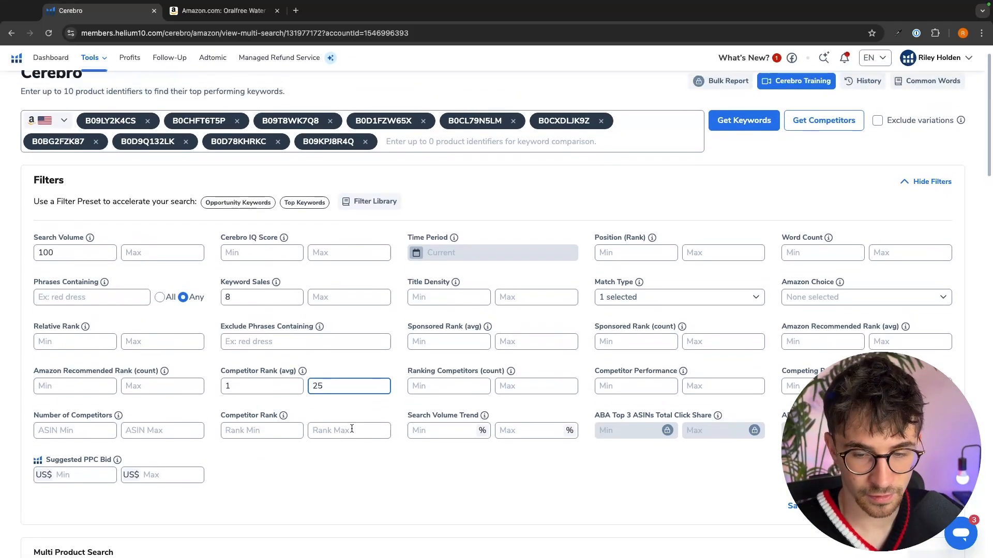
scroll(down, 3)
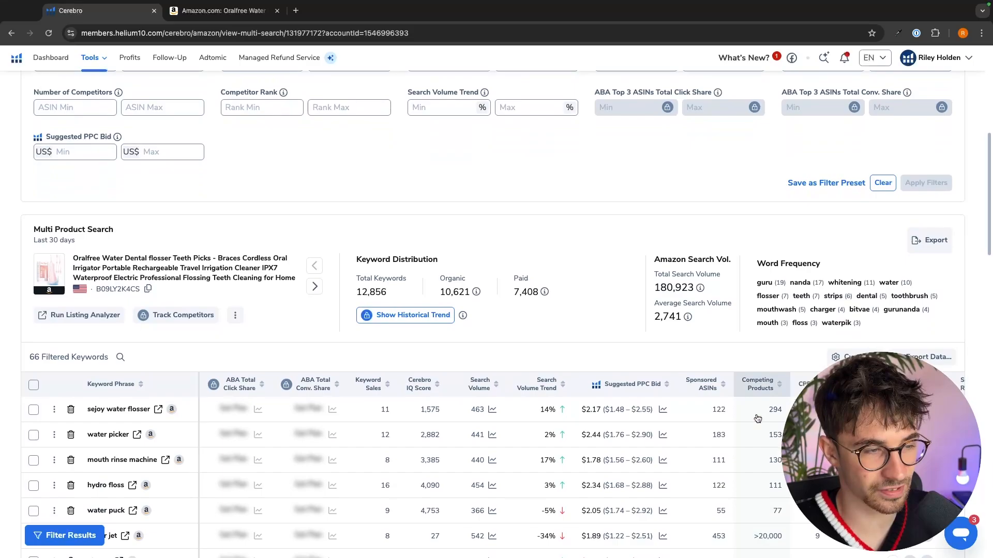
Step: Apply the filters and select all 66 remaining keywords in the results table
scroll(down, 3)
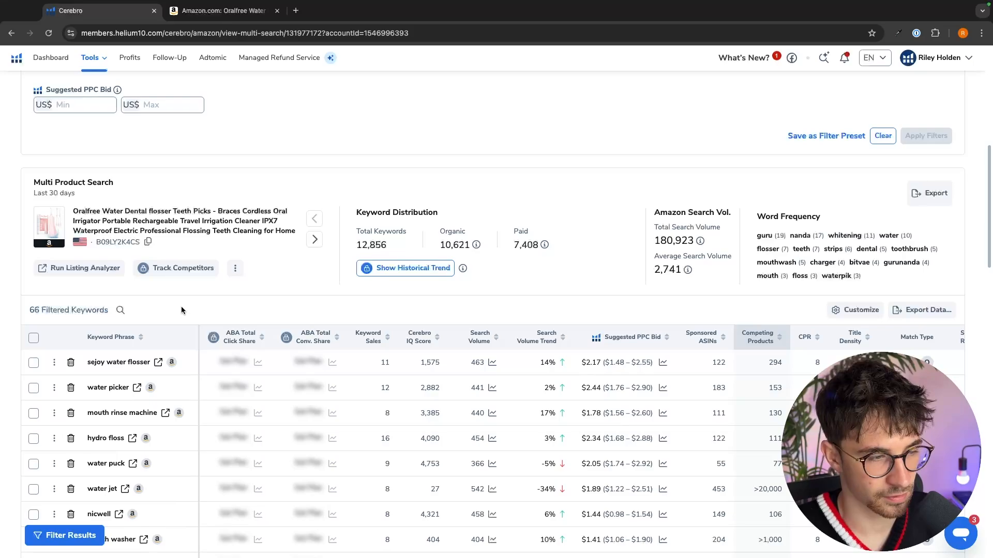
scroll(down, 3)
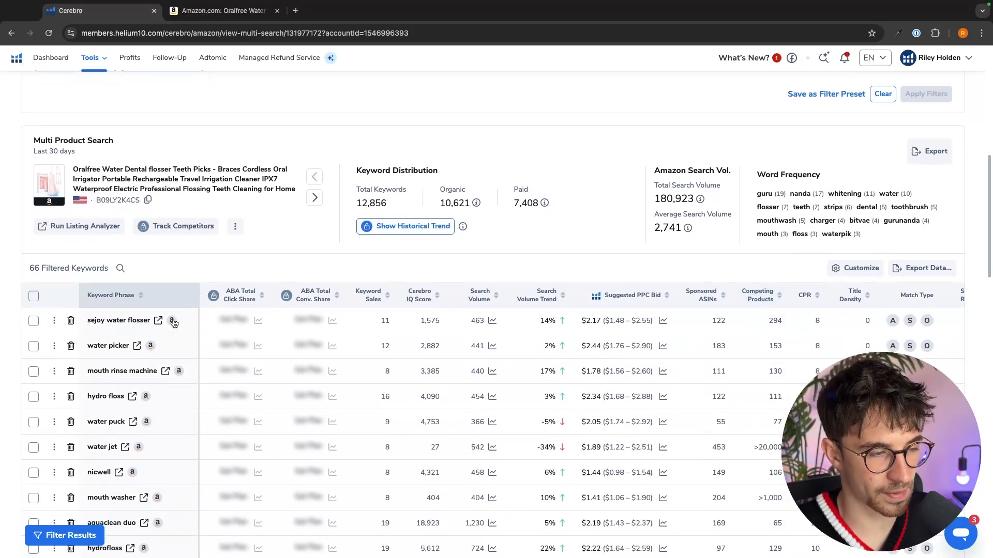
scroll(down, 3)
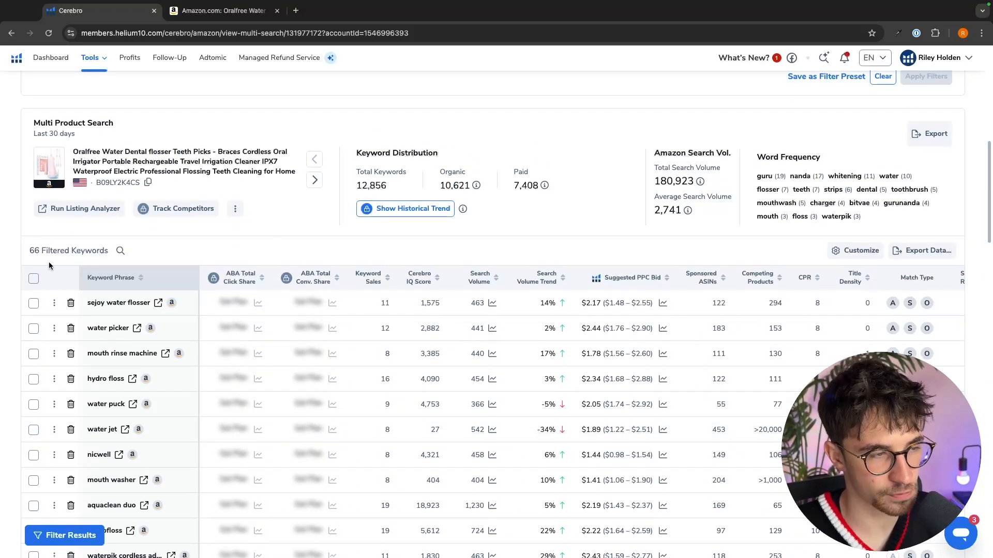
click(33, 279)
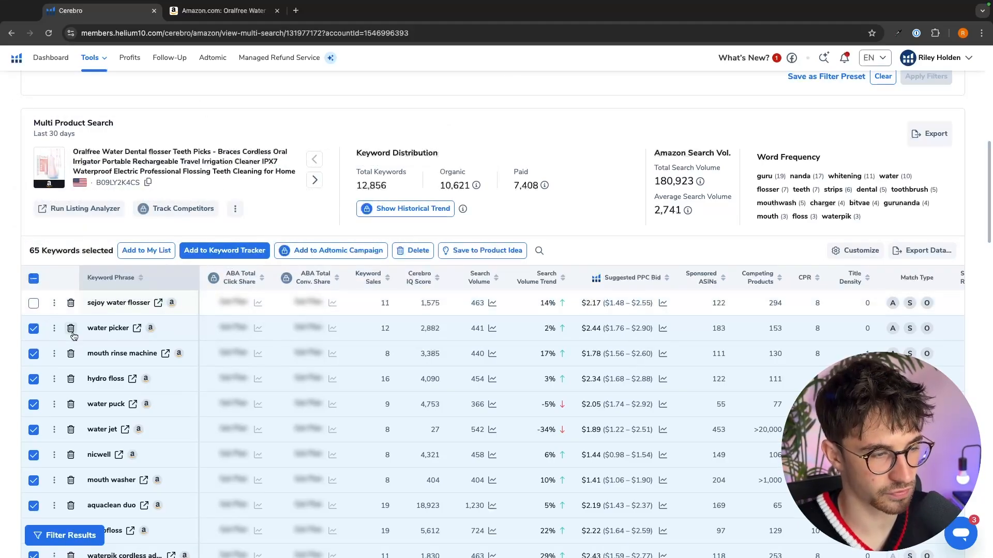
Step: Untick competitor-brand terms like 冲牙器, bitvae and mospro, leaving 55 keywords selected
scroll(down, 3)
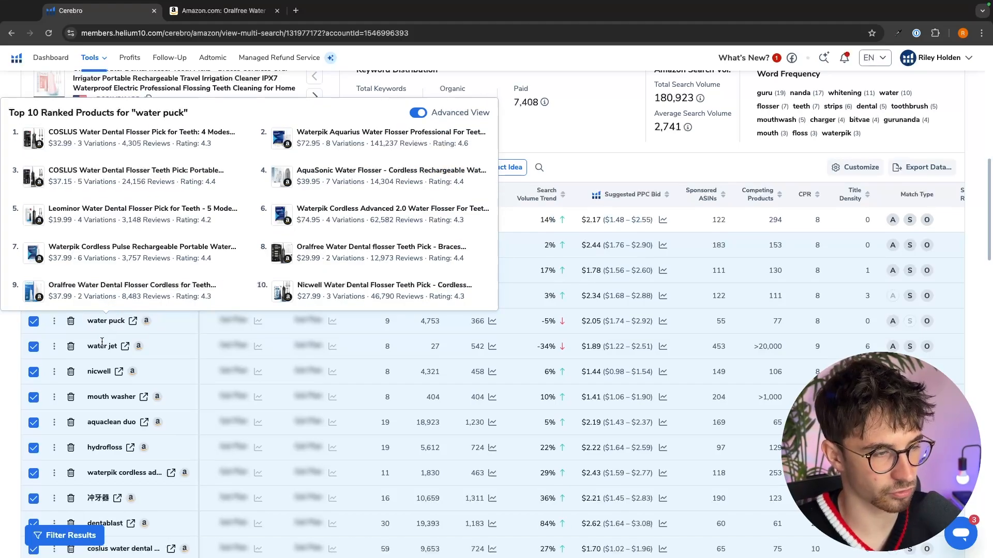
mouse_move(101, 346)
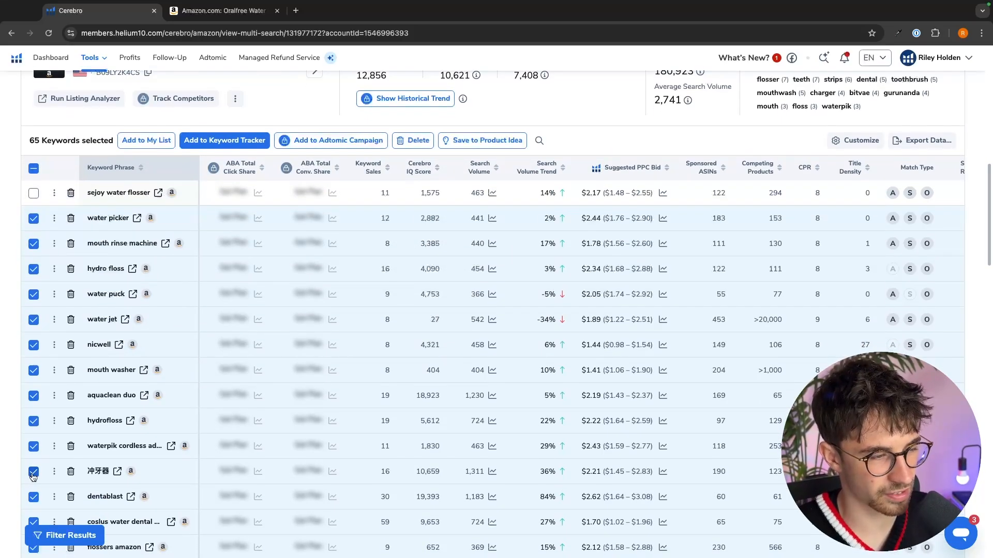
click(117, 471)
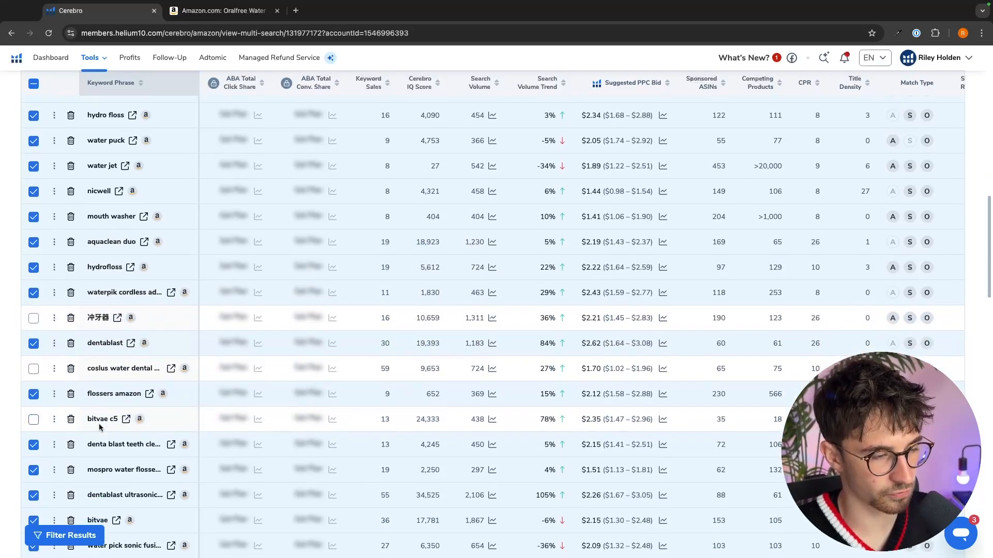
scroll(down, 3)
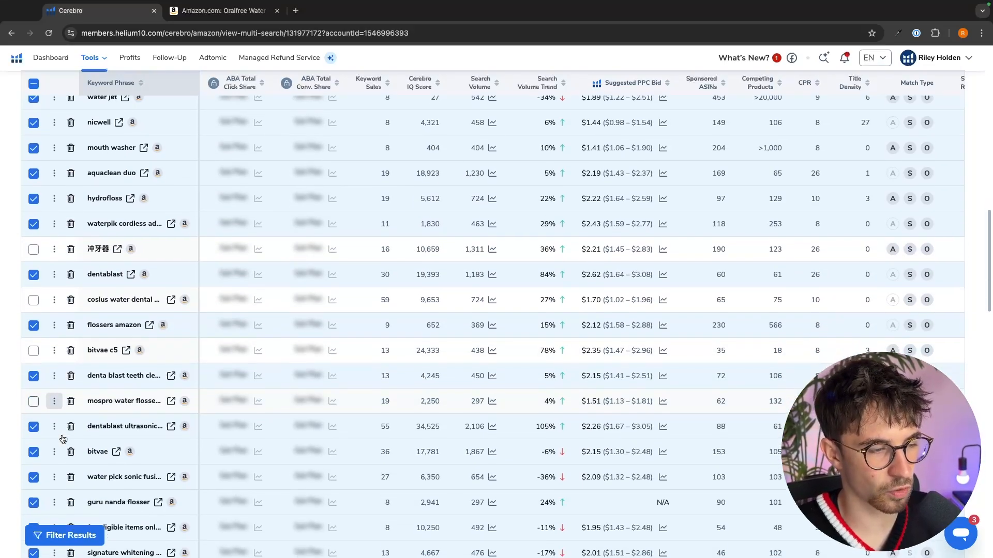
scroll(down, 3)
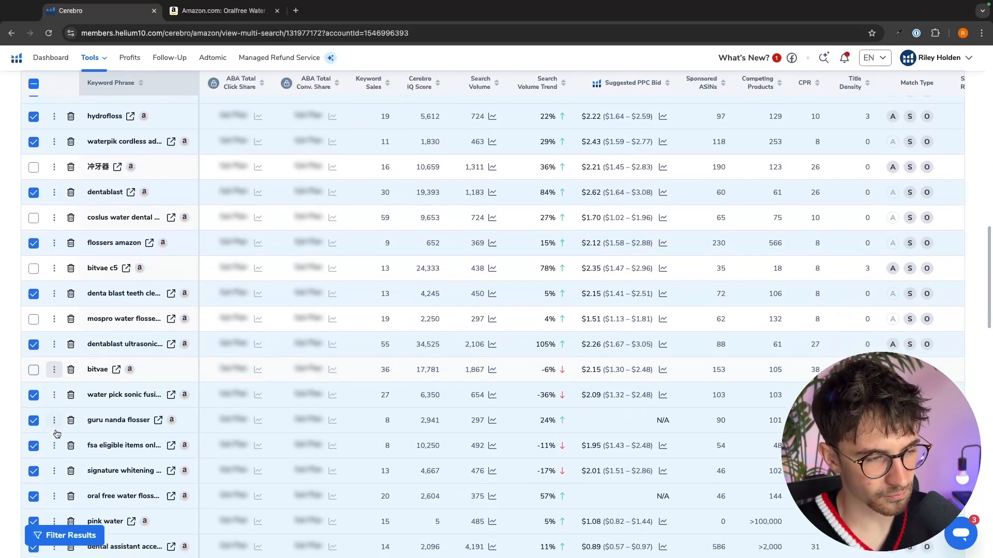
scroll(down, 3)
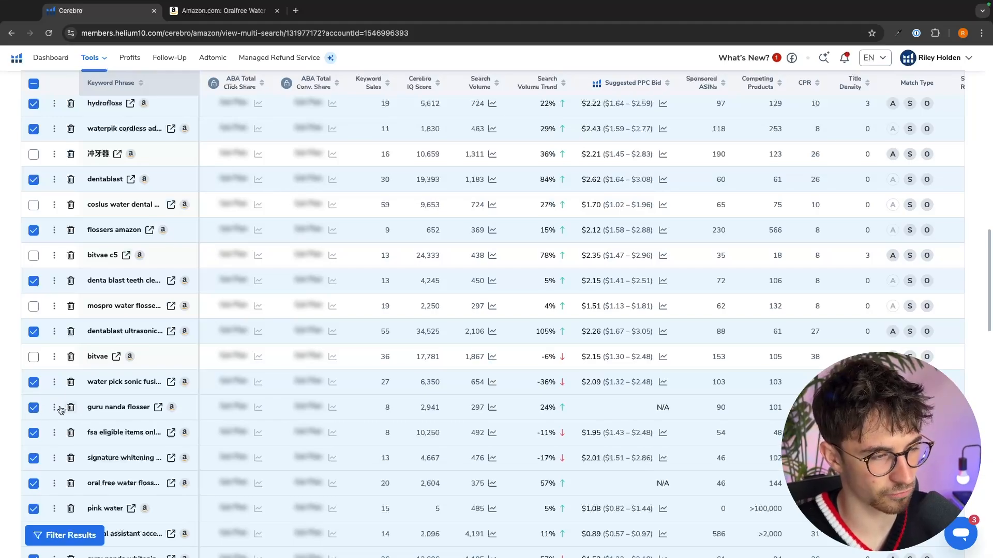
scroll(down, 3)
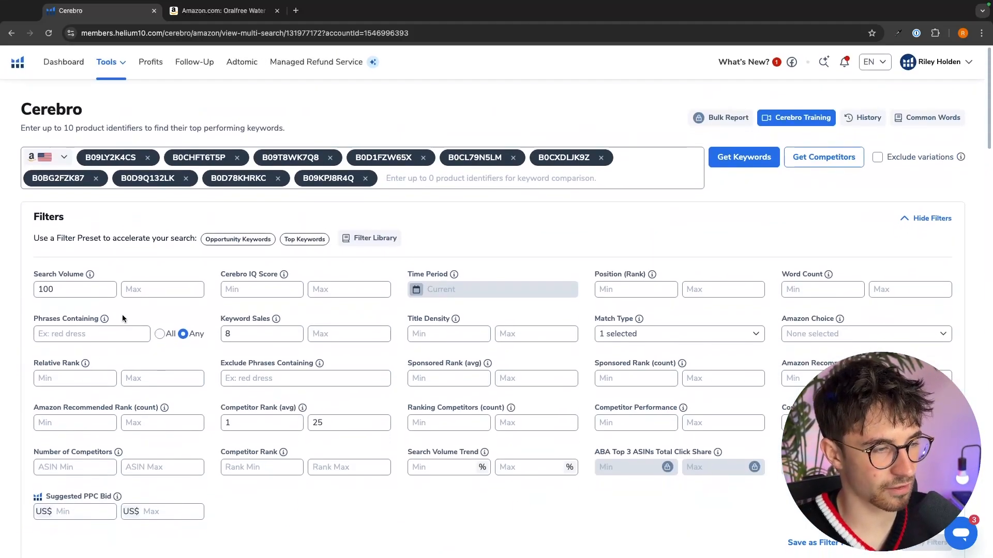
click(743, 157)
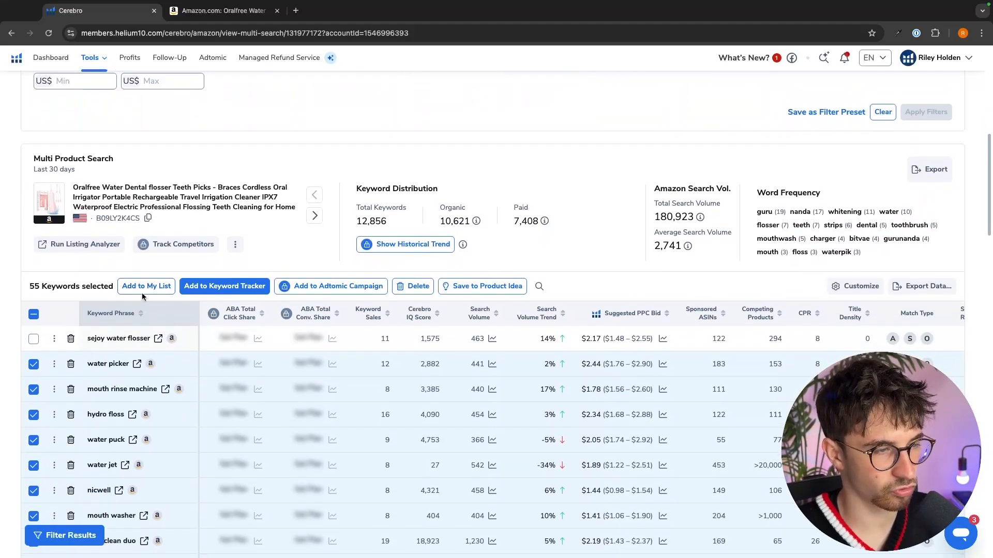
Step: Save the 55 keywords to a new My List folder named 'Water Flosser' on amazon.com
click(146, 285)
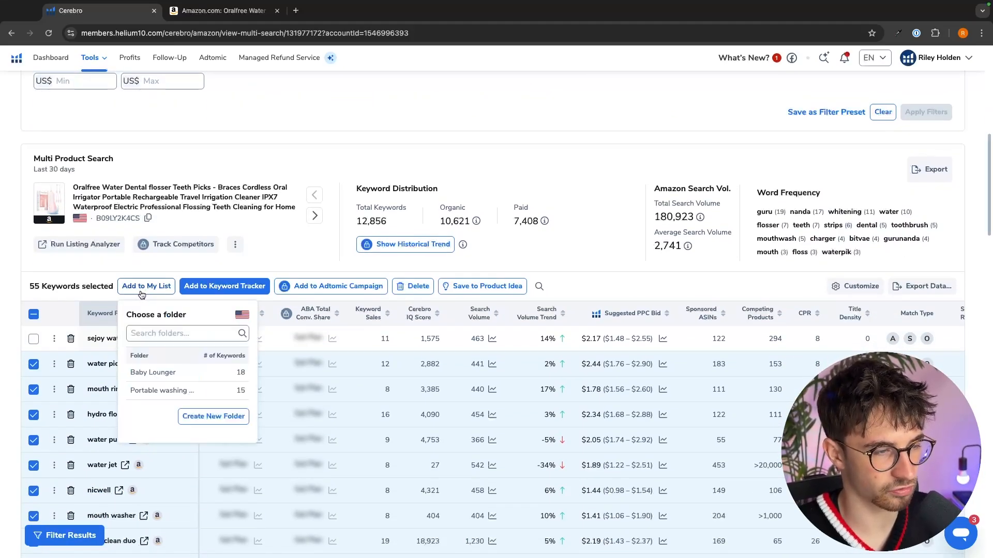
click(213, 416)
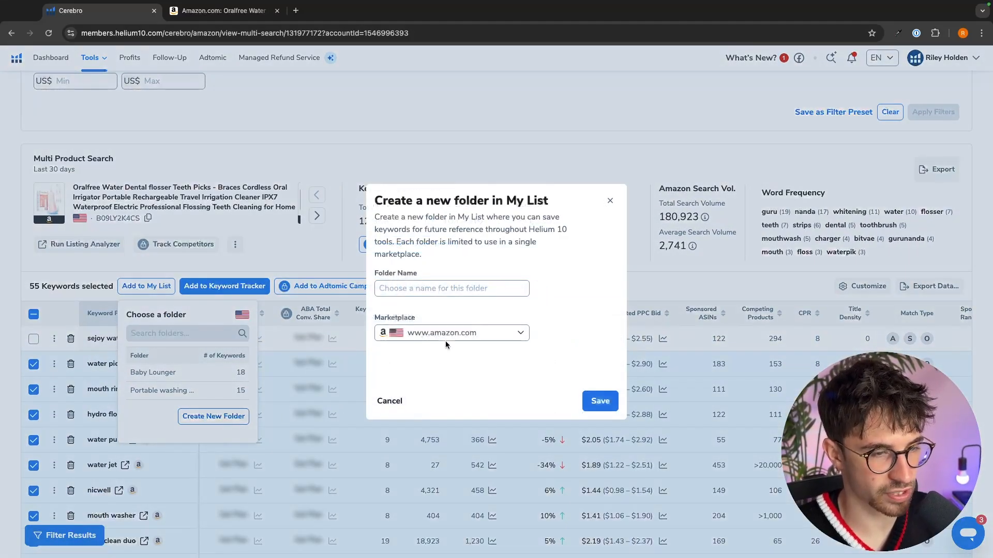
text(Water Floss)
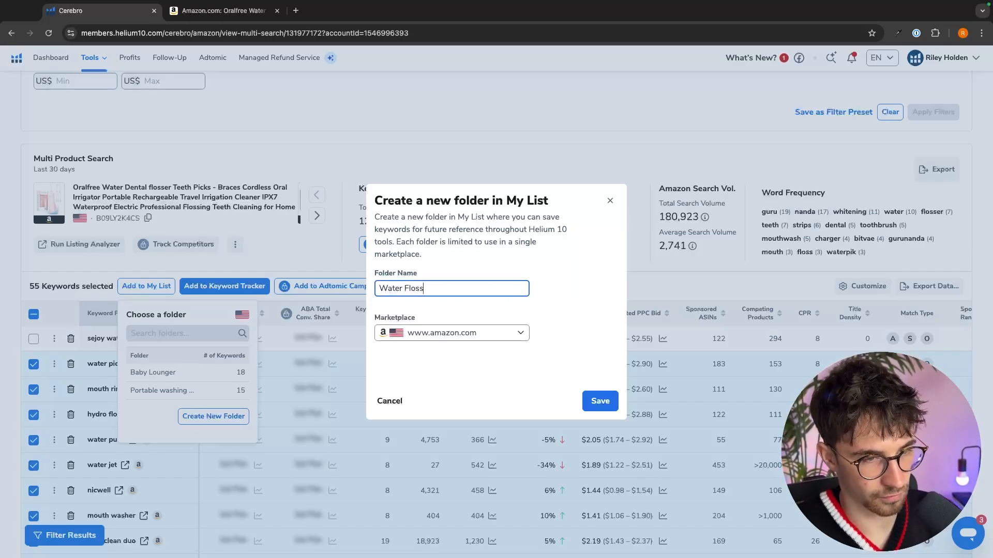
click(599, 402)
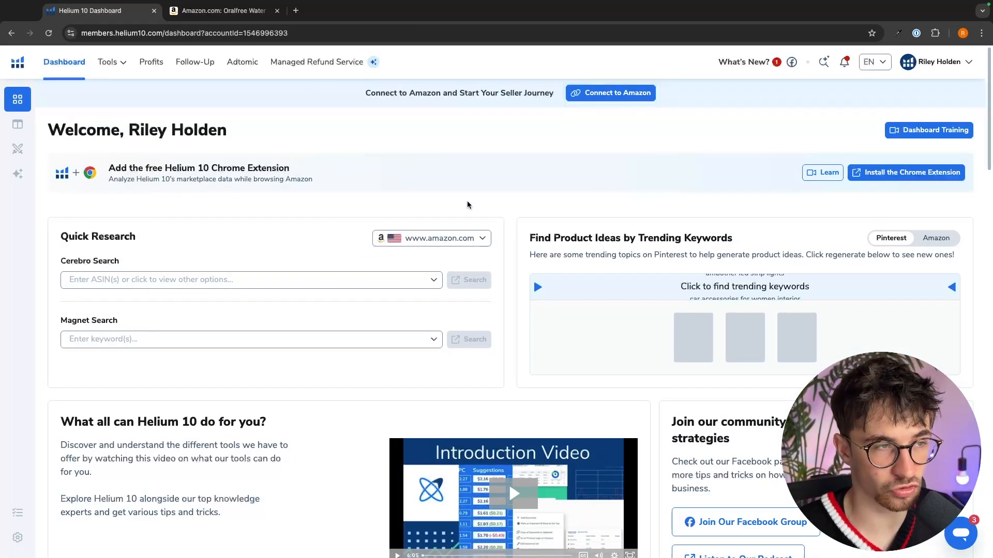
Step: Launch Listing Builder from the Tools menu and acknowledge the 2-Day AI writing trial
click(107, 61)
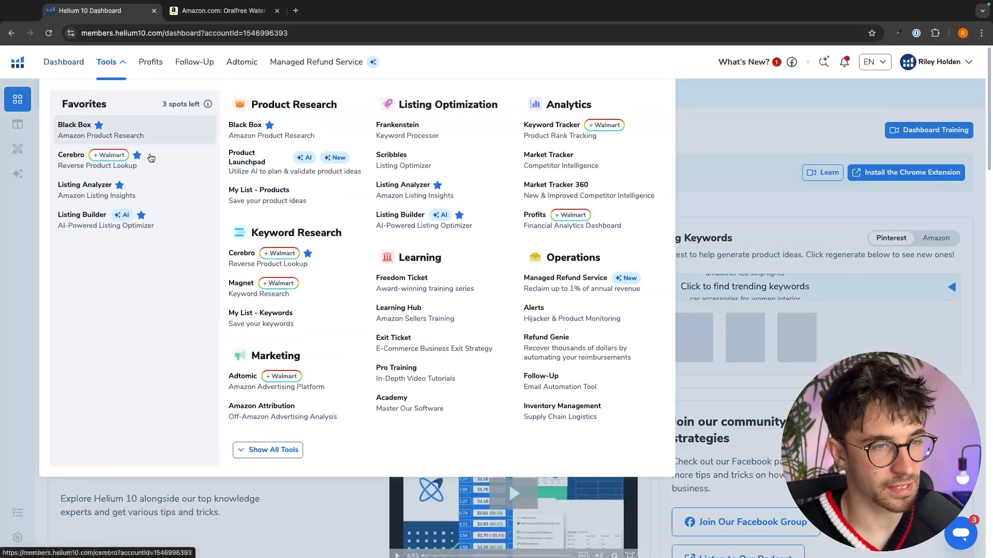
mouse_move(409, 190)
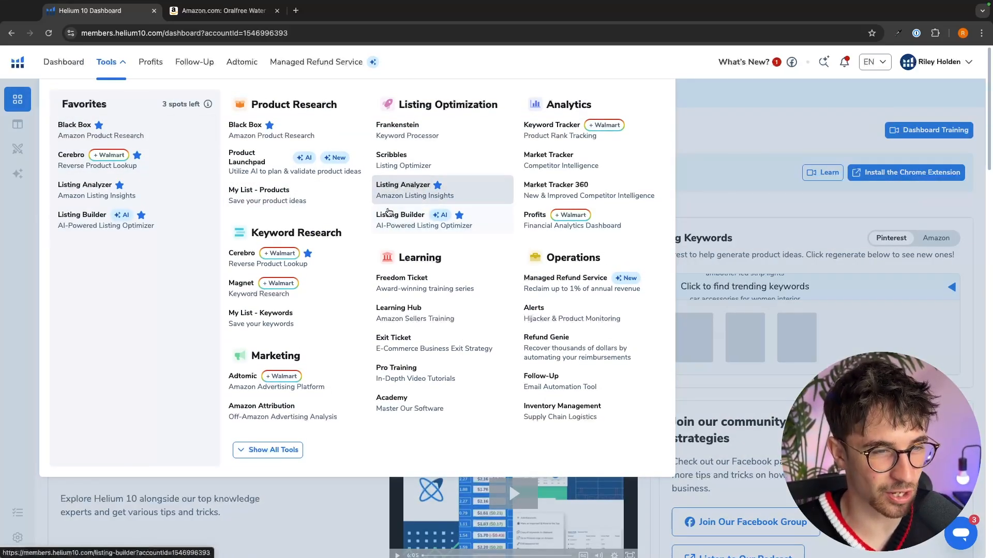
click(400, 215)
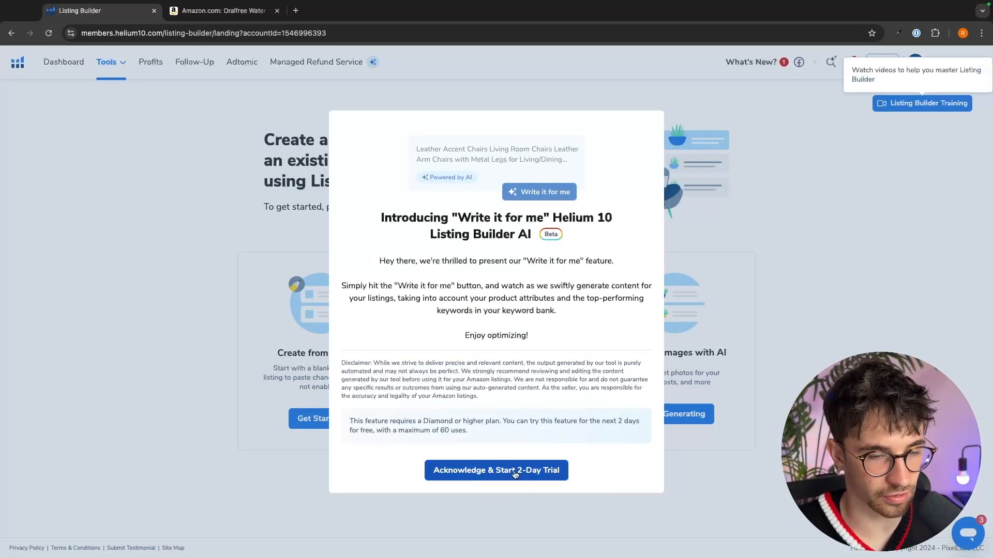
click(495, 470)
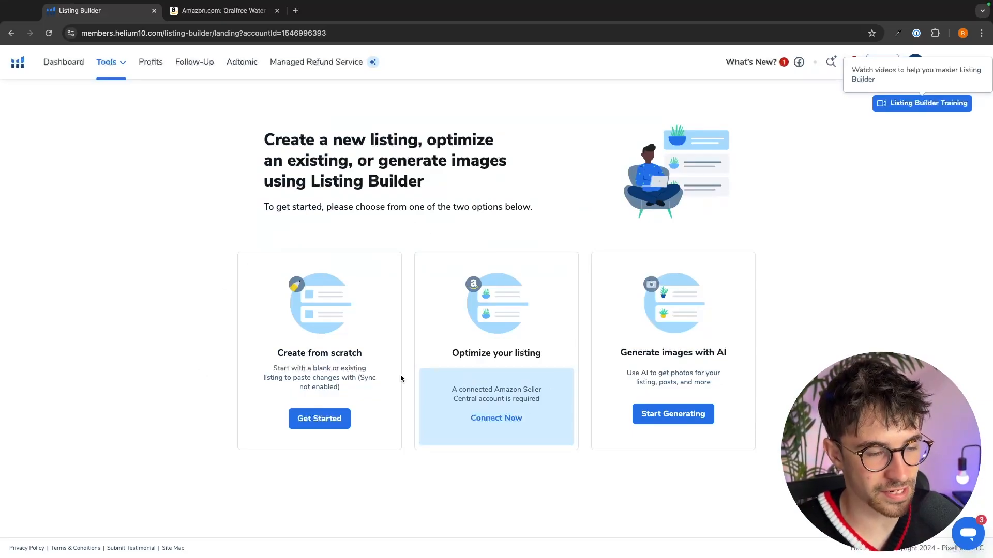
mouse_move(340, 364)
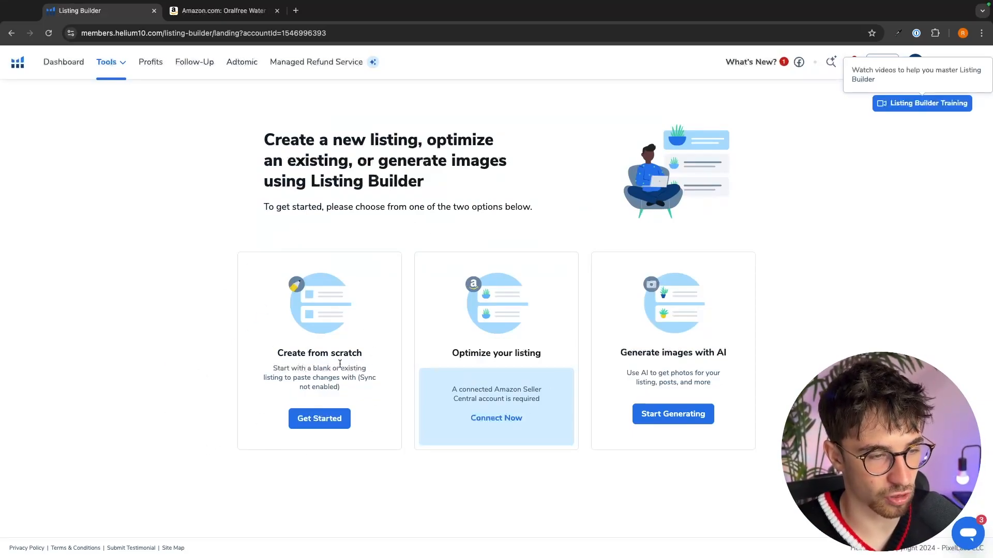
click(319, 419)
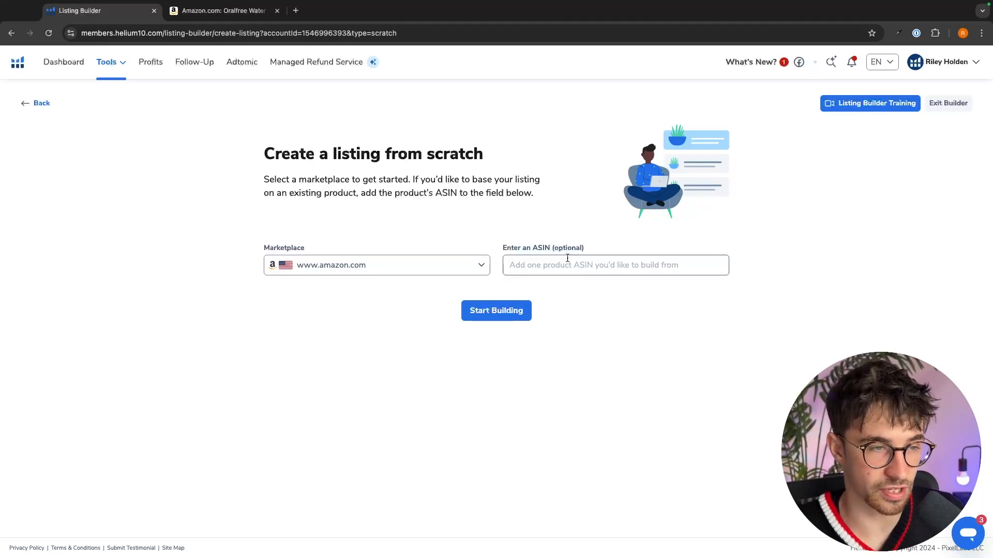
click(377, 265)
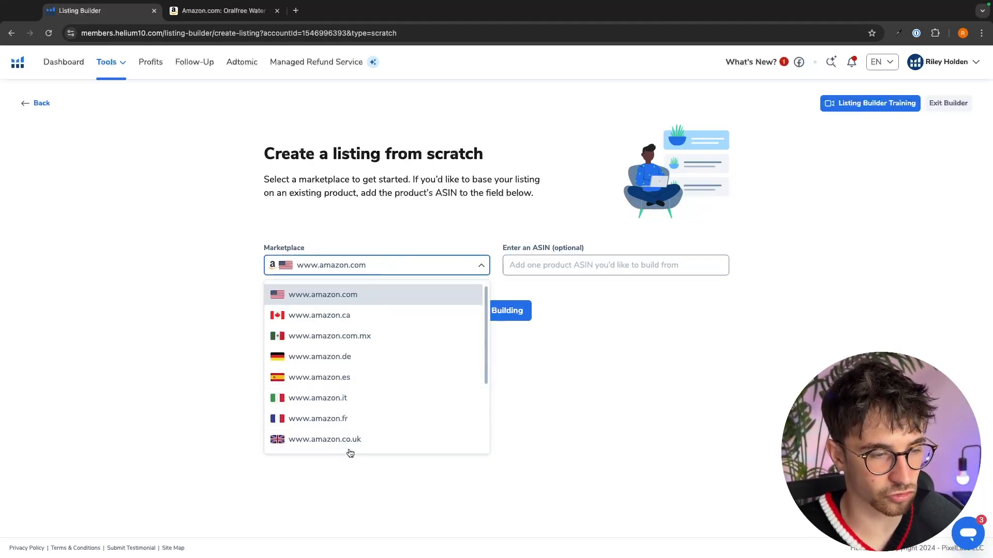
click(323, 295)
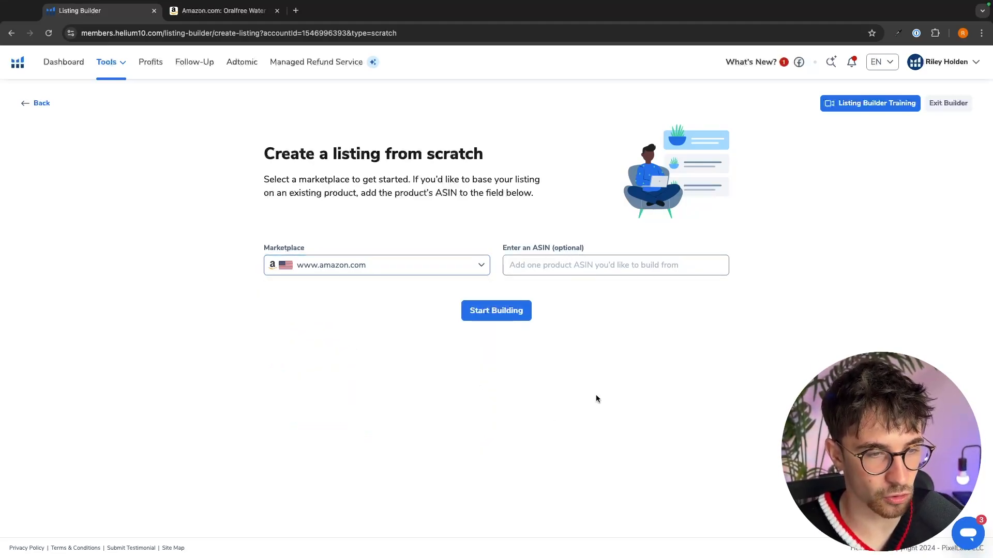
click(495, 310)
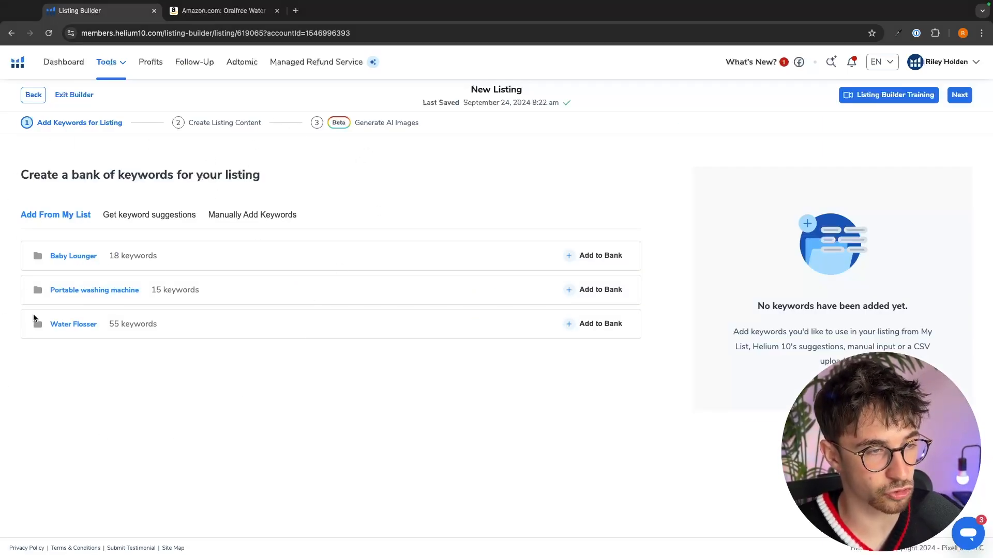
mouse_move(73, 324)
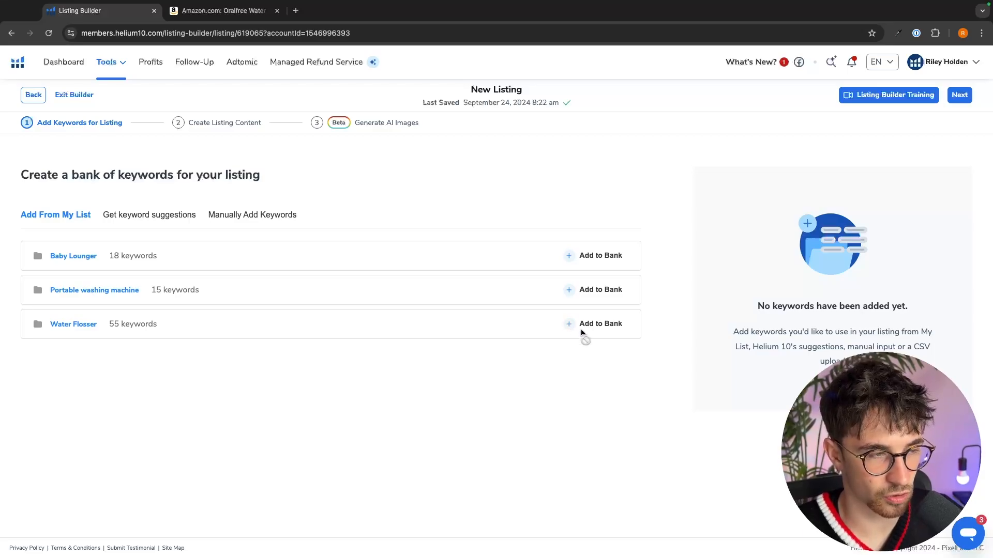
Step: Add the Water Flosser saved list to the keyword bank for the new listing
click(600, 324)
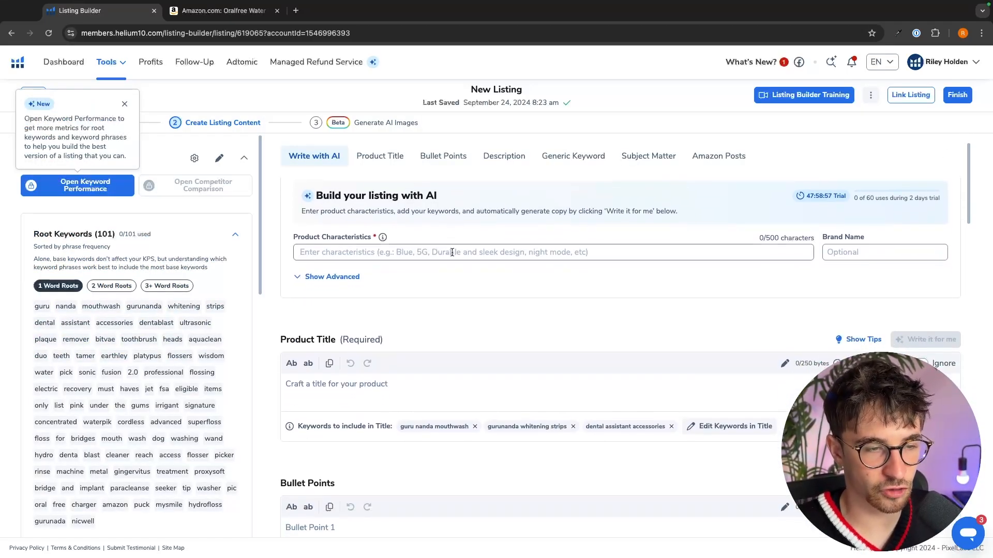
click(379, 156)
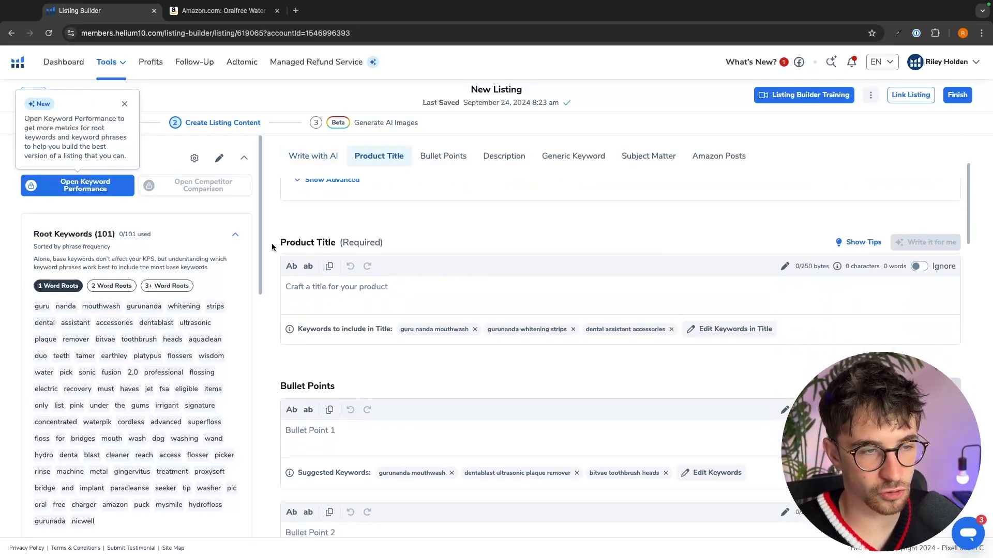
text(grk)
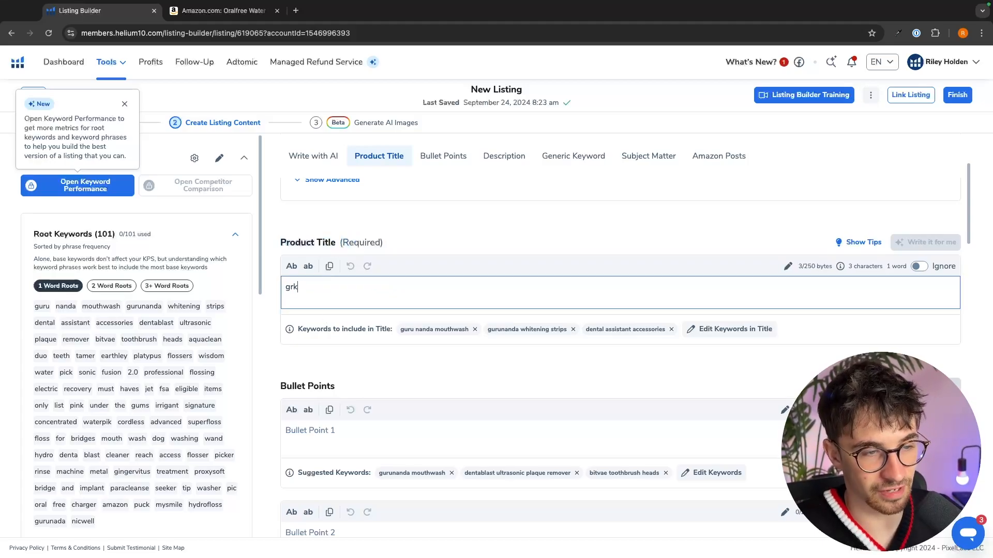
text(ngr)
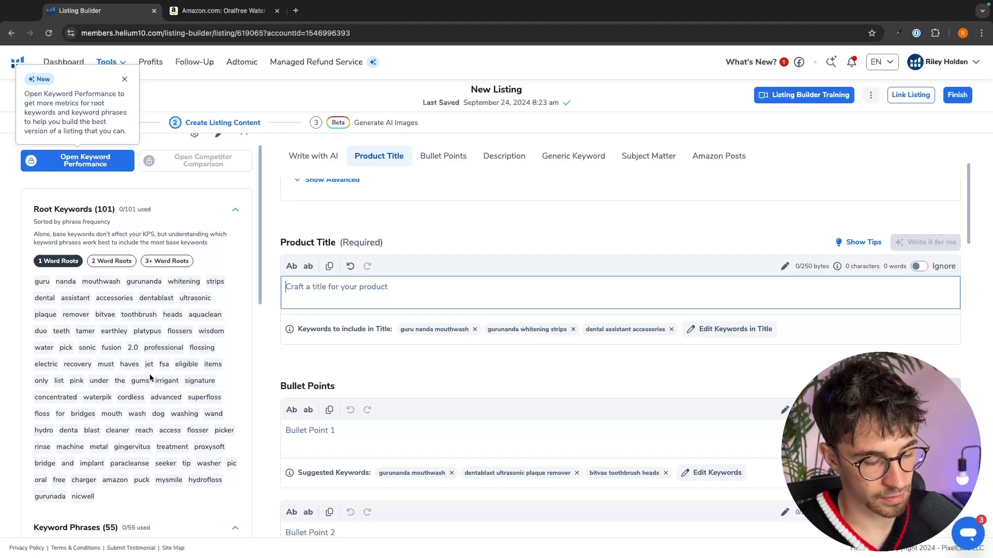
text(gums)
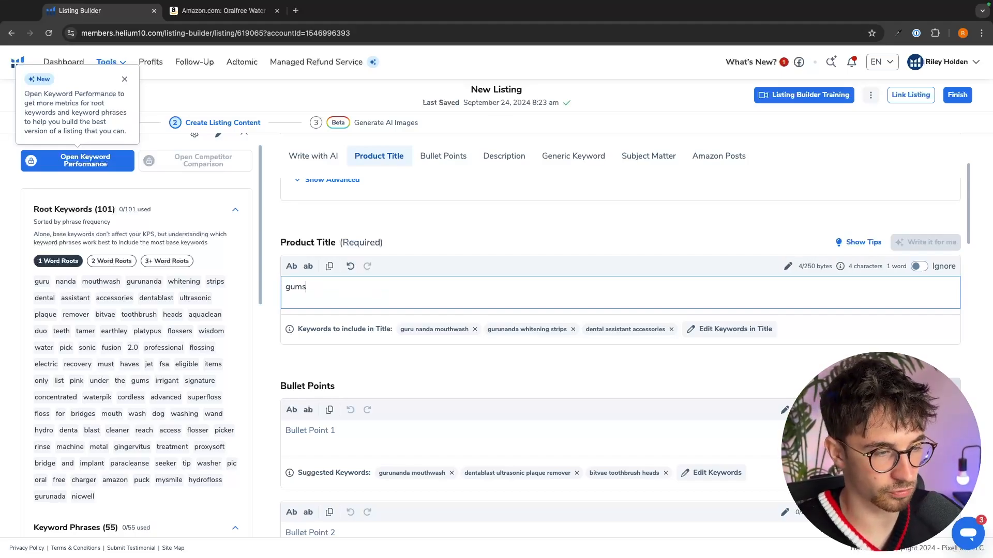
text(gums)
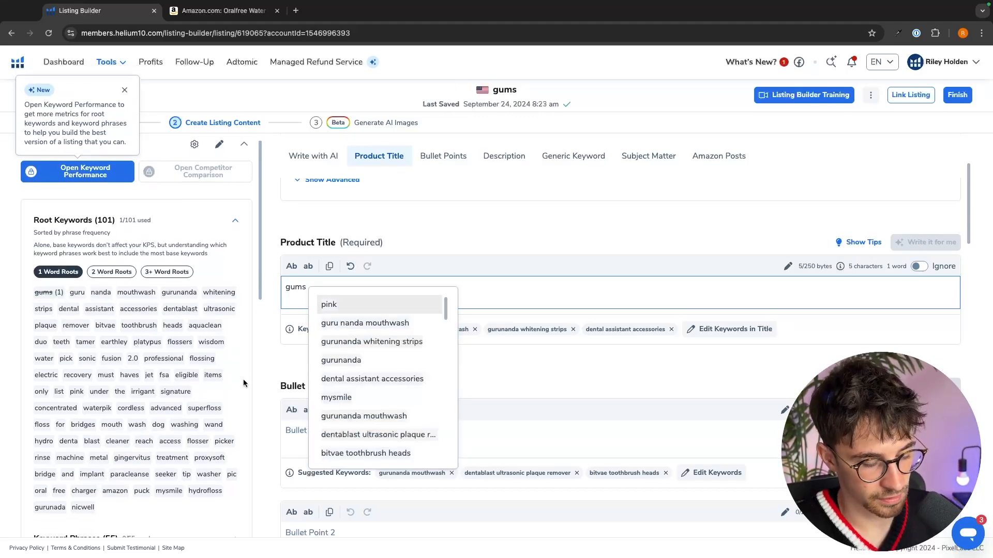
text(mouth)
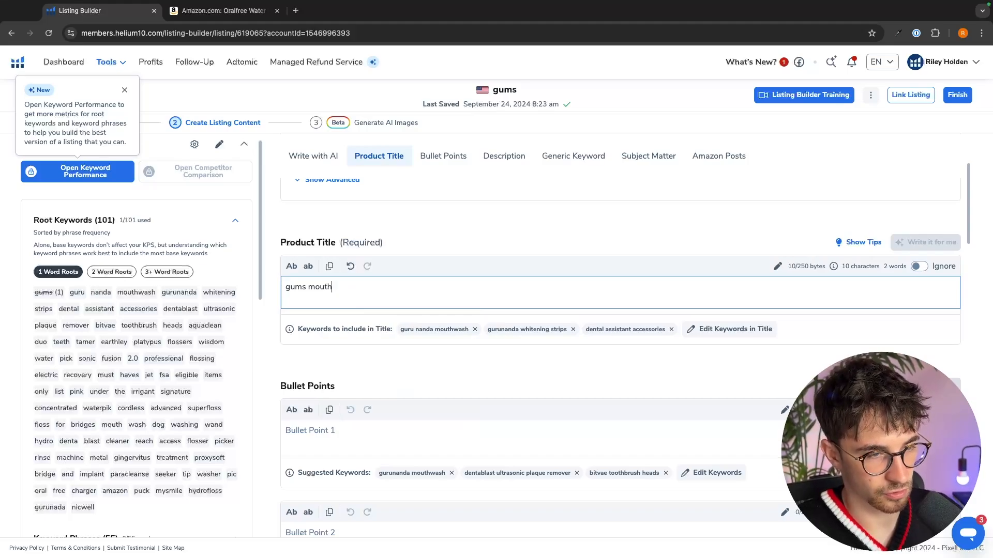
text(mouth)
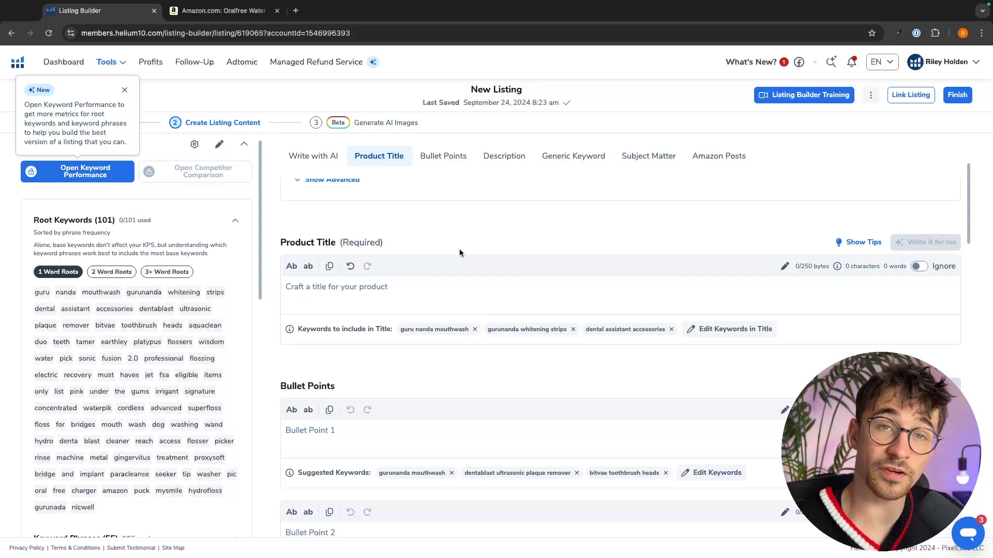
Step: Enter 'black' among the product characteristics and have AI write the Product Title
click(314, 156)
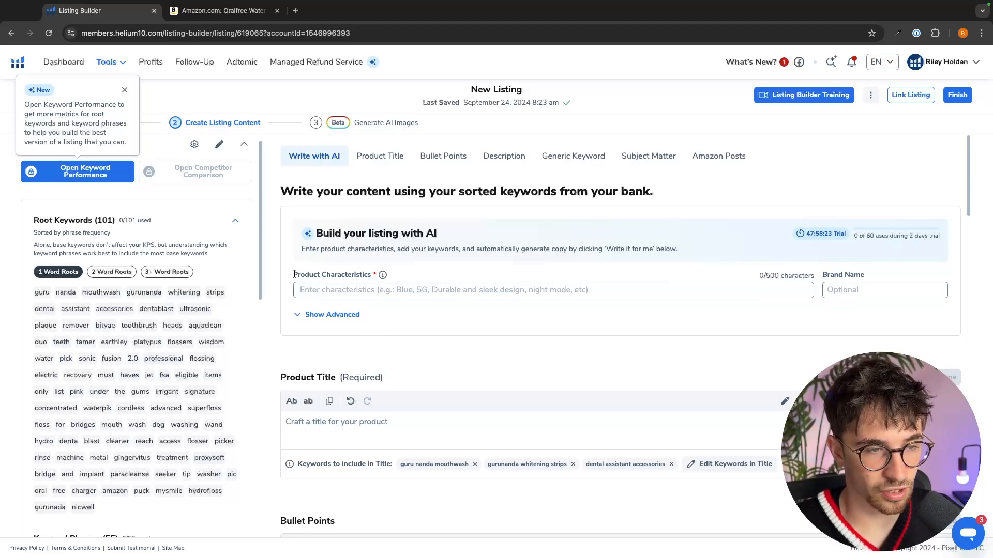
click(552, 290)
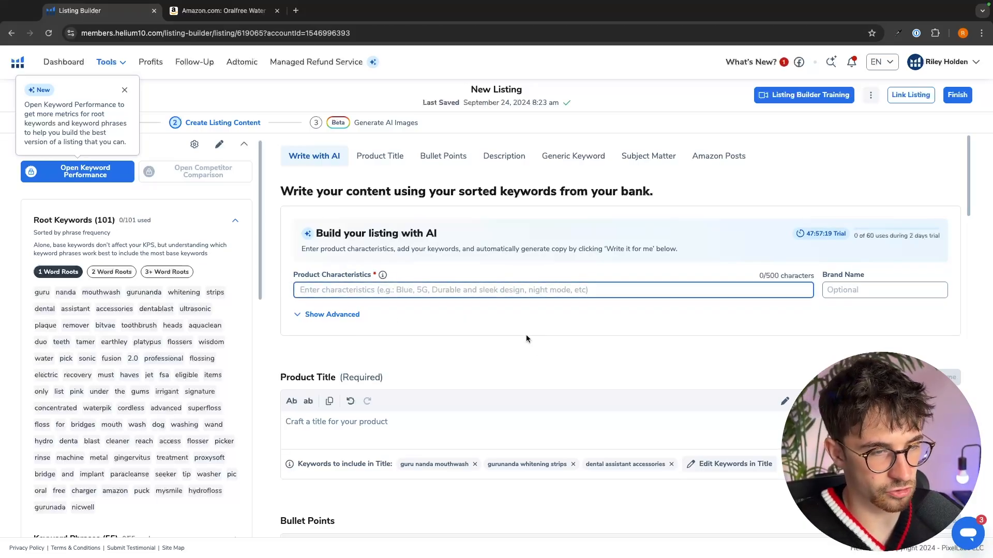
text(black)
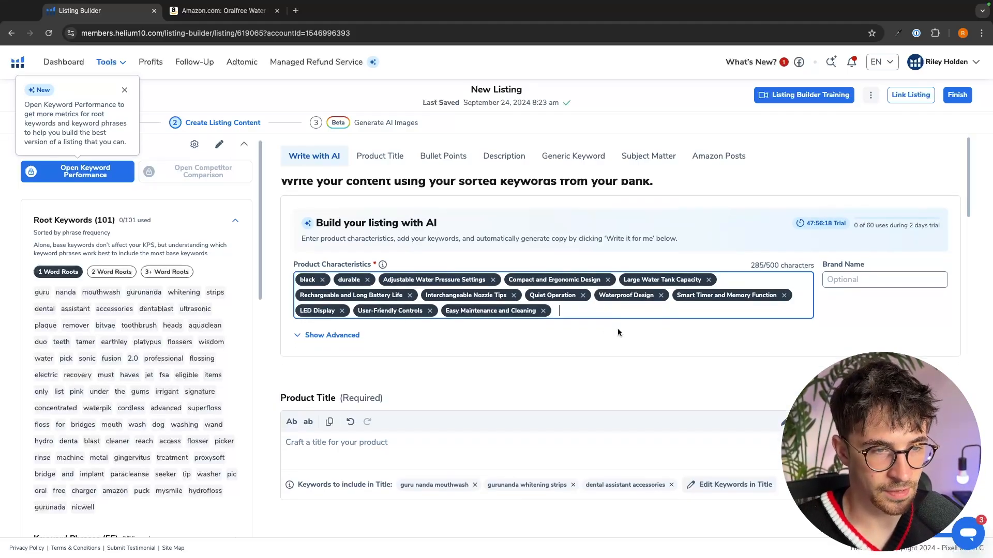
scroll(down, 3)
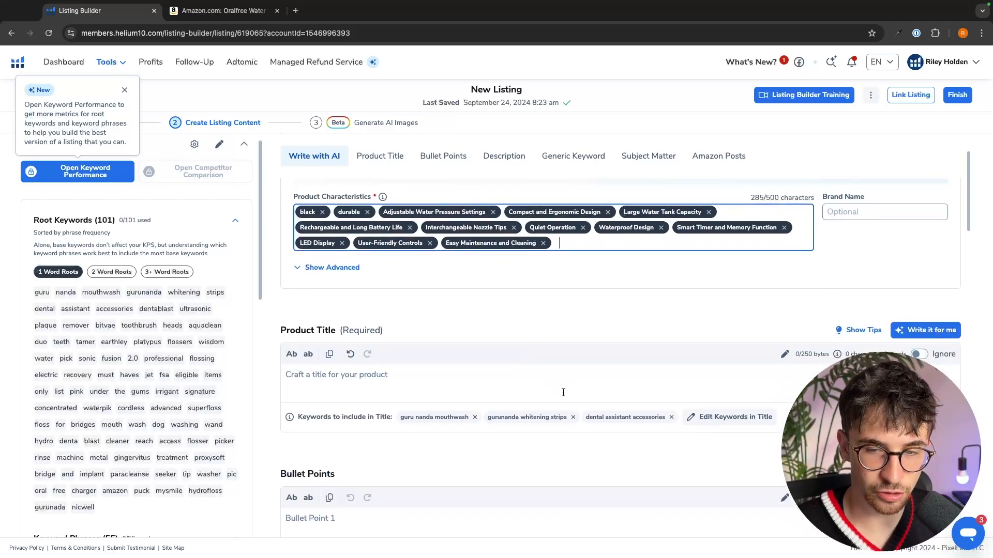
click(925, 330)
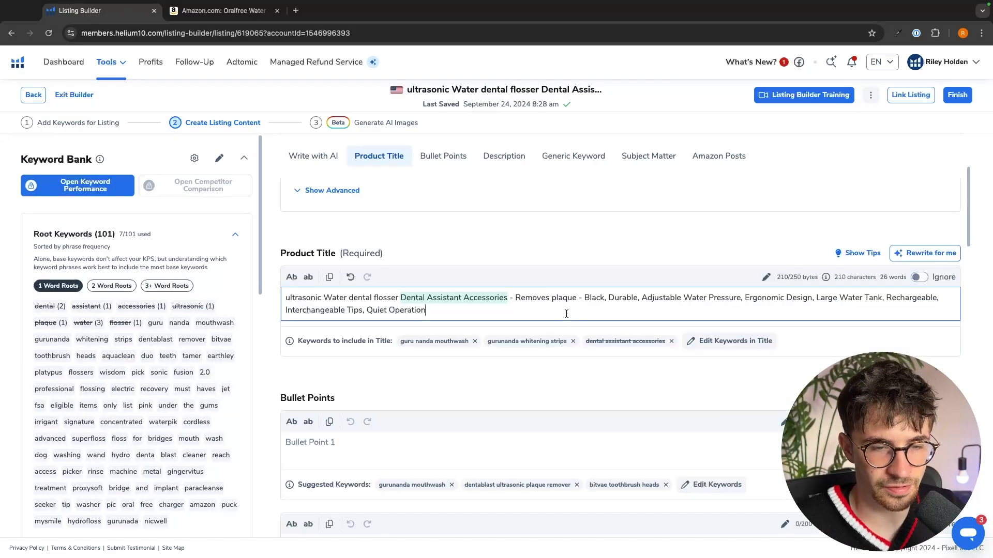
Step: Accept the AI suggestions for the bullet points, from the first through bullet point 5
click(441, 156)
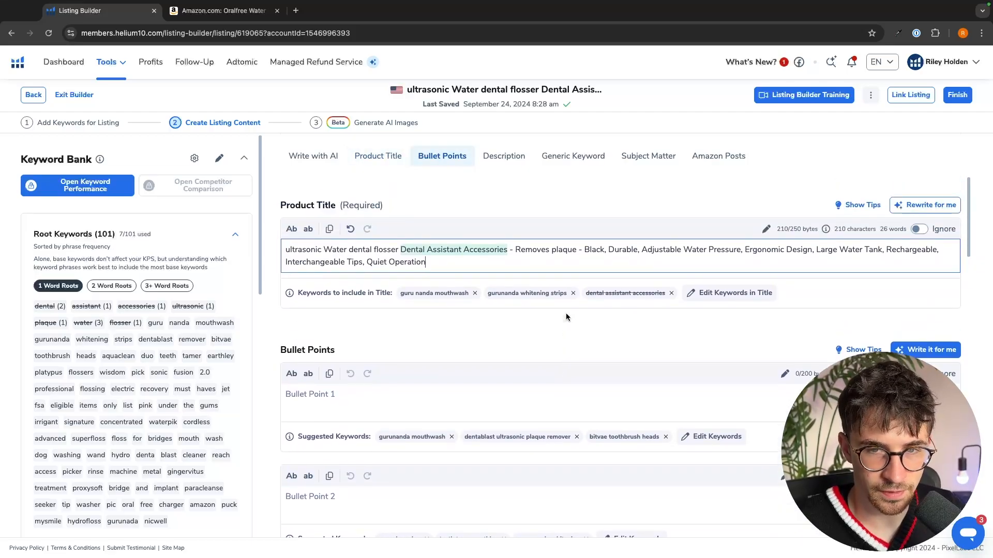
scroll(down, 3)
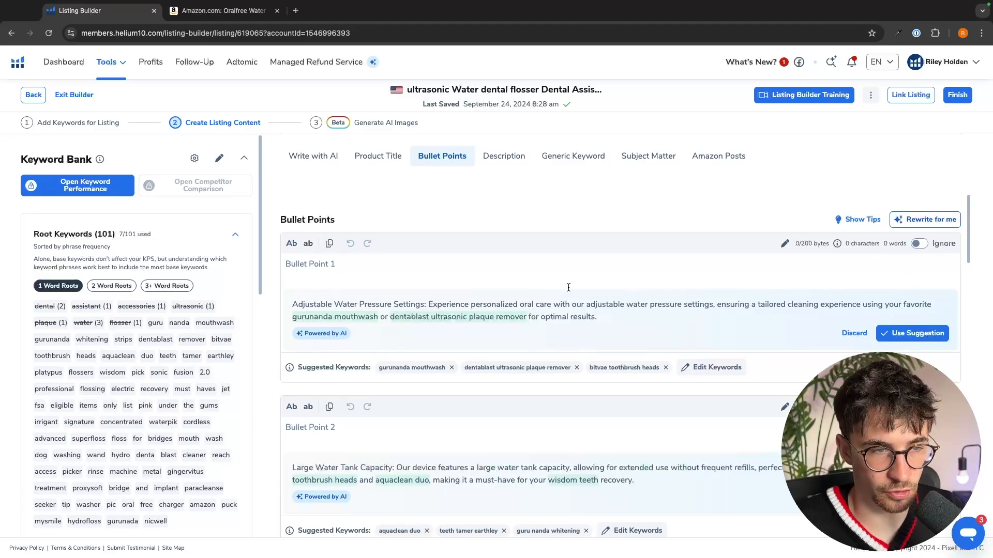
click(918, 334)
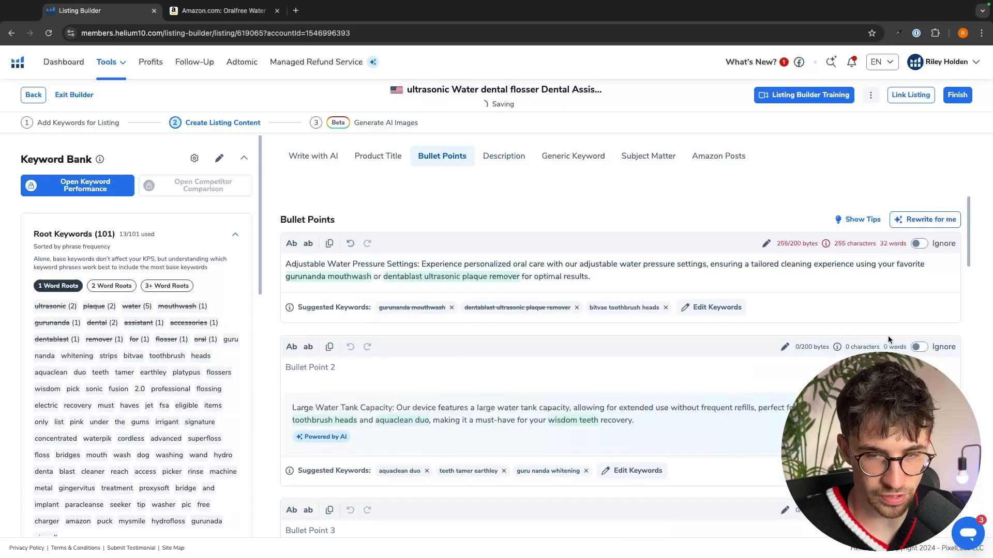
scroll(down, 3)
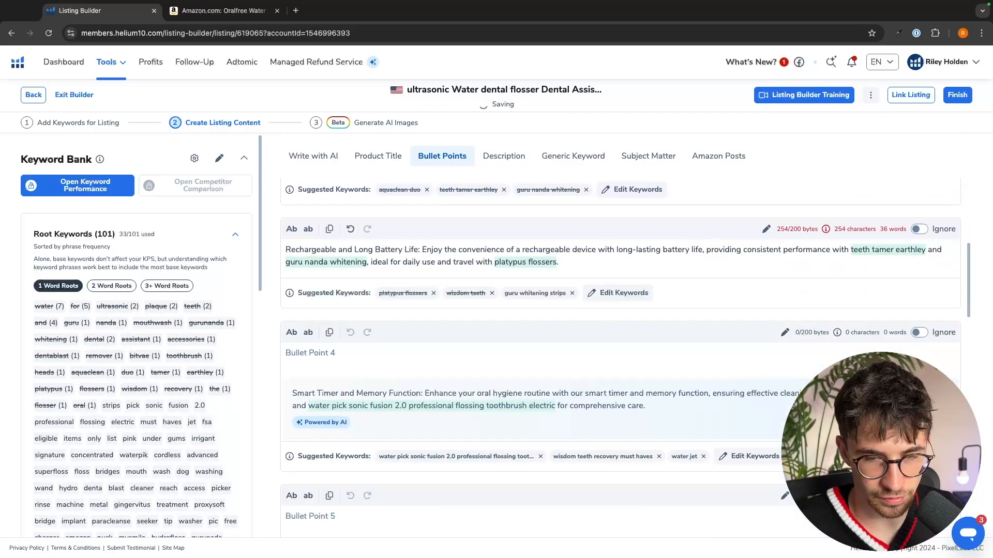
scroll(down, 3)
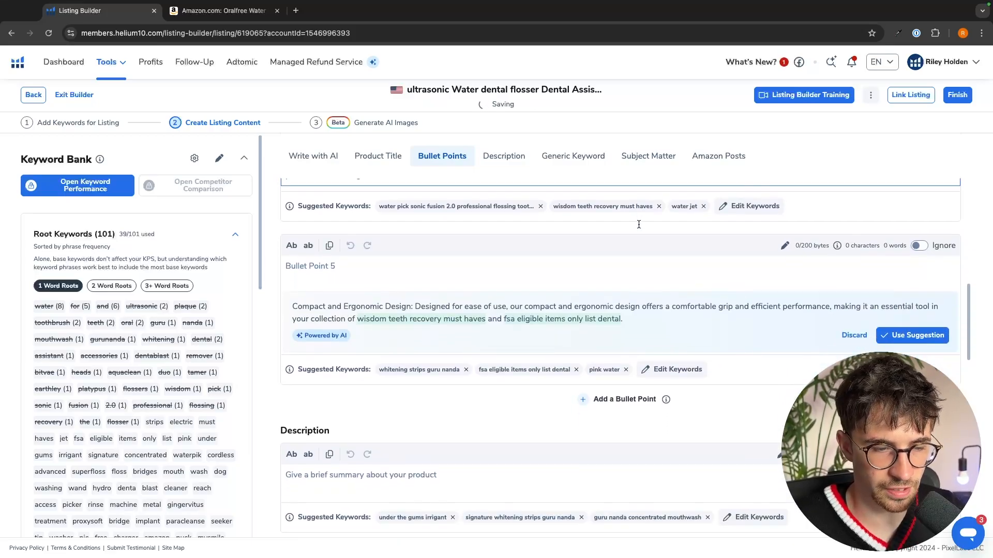
click(718, 154)
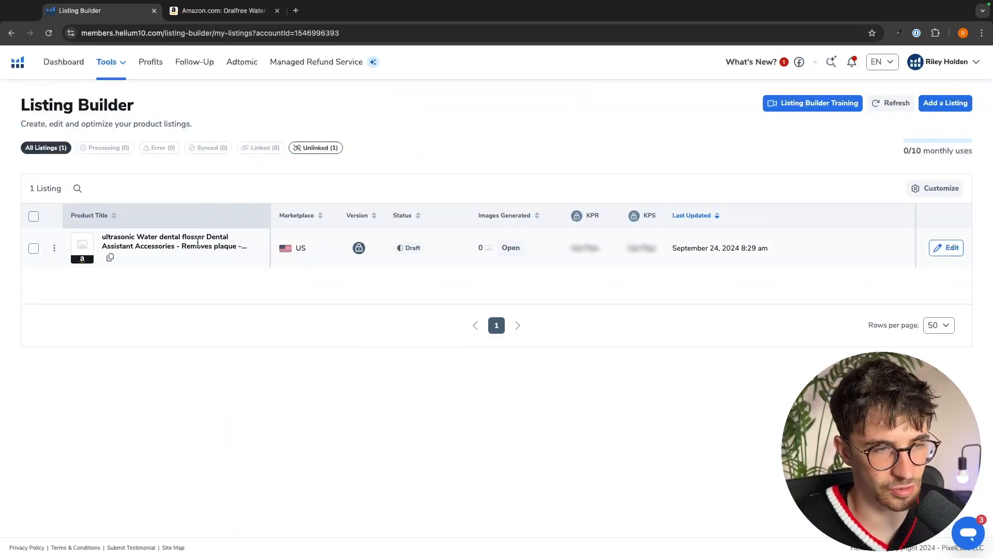
mouse_move(758, 280)
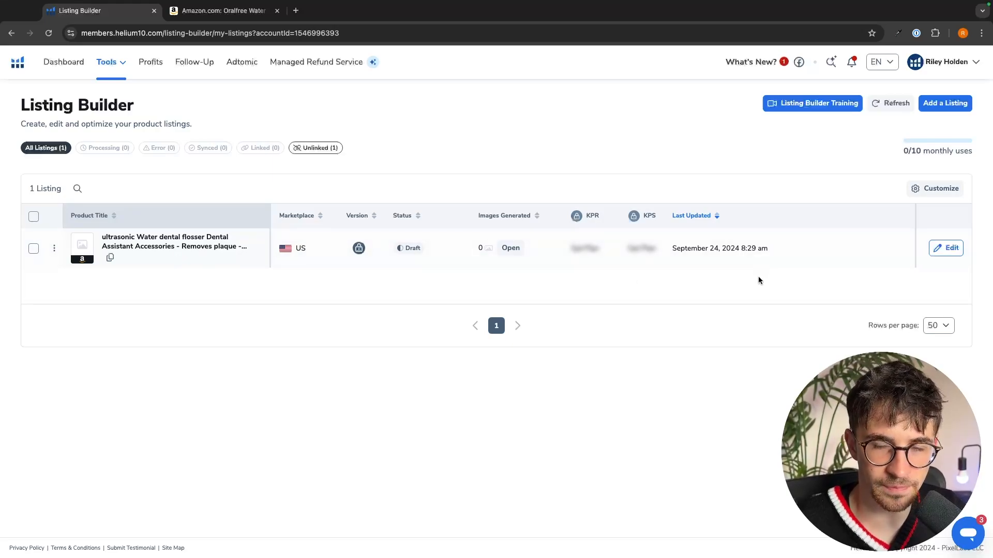